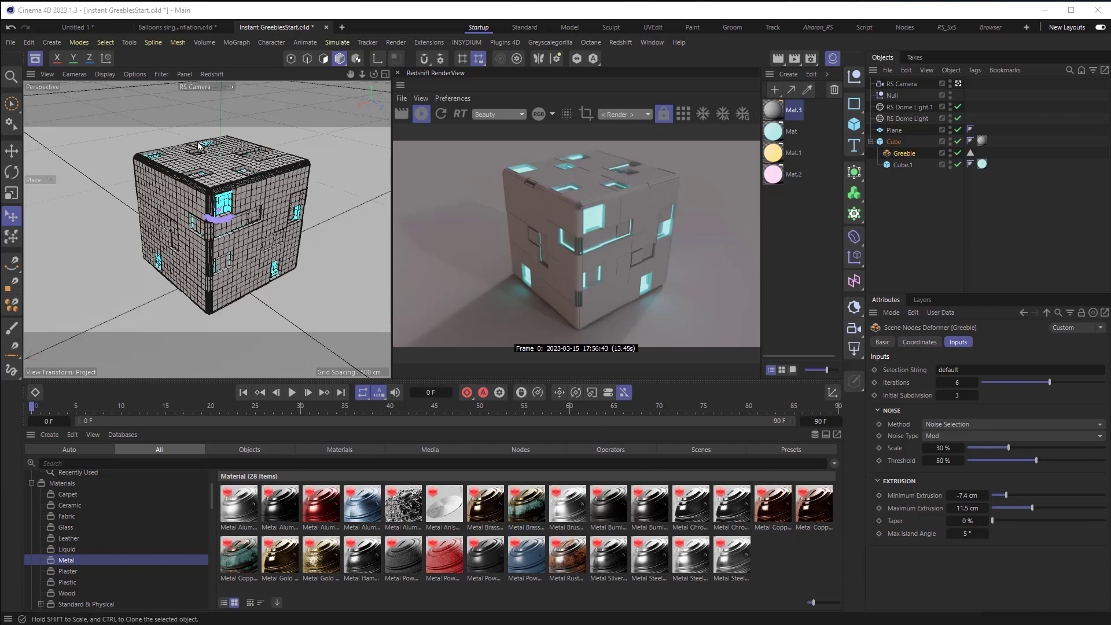
mouse_move(35, 58)
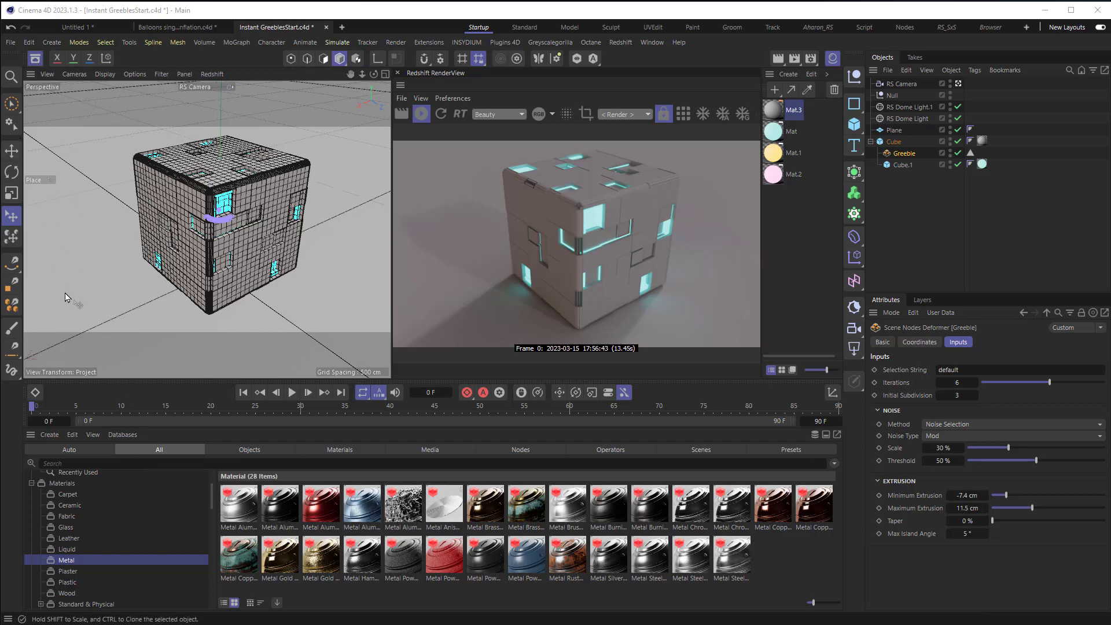
mouse_move(112, 458)
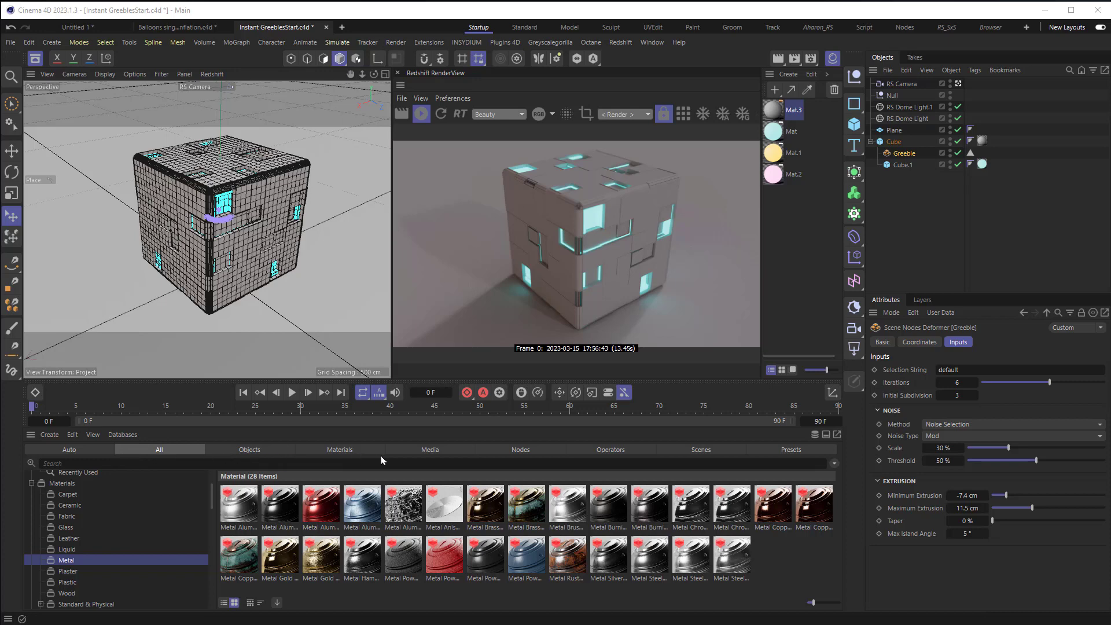
Step: Show the Nodes category's Geometry Modifier operators, including Greeble, in the Asset Browser
left_click(519, 449)
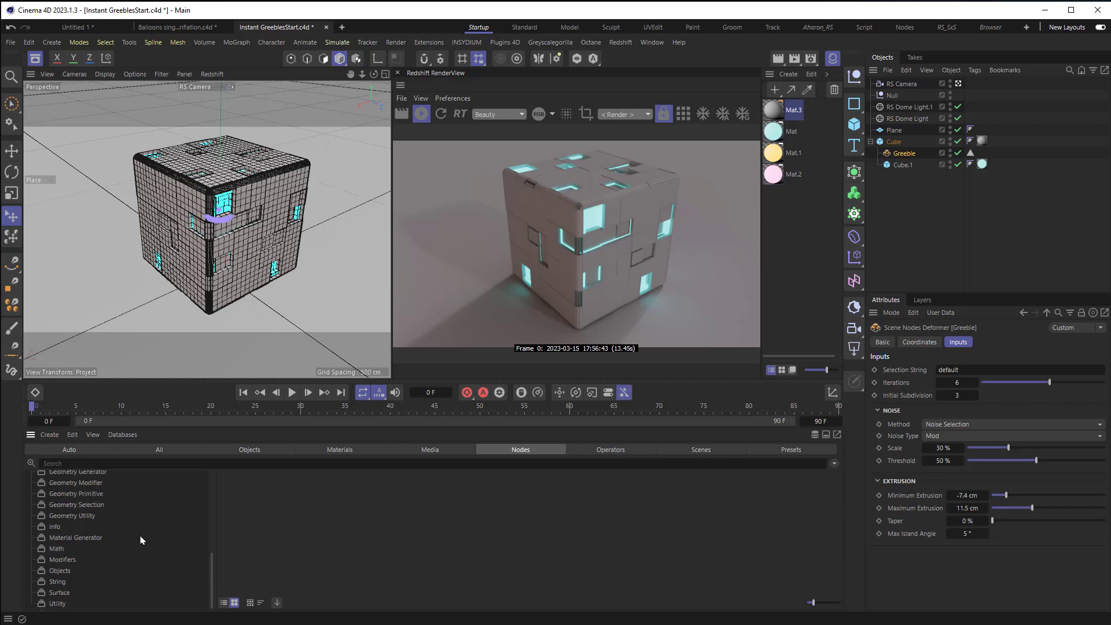
mouse_move(93, 491)
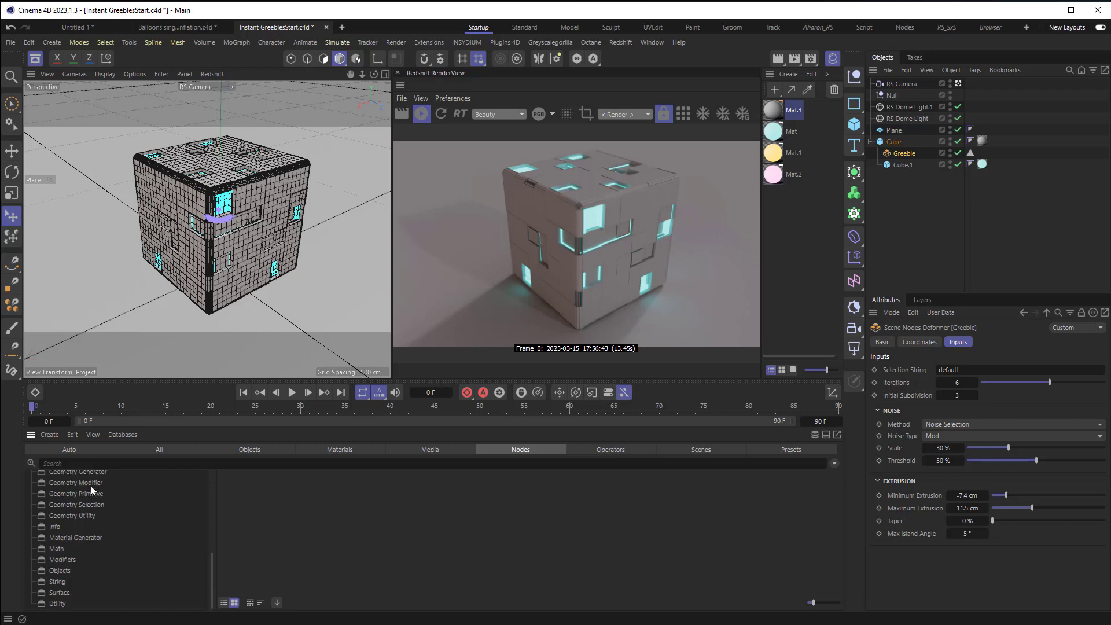
left_click(76, 483)
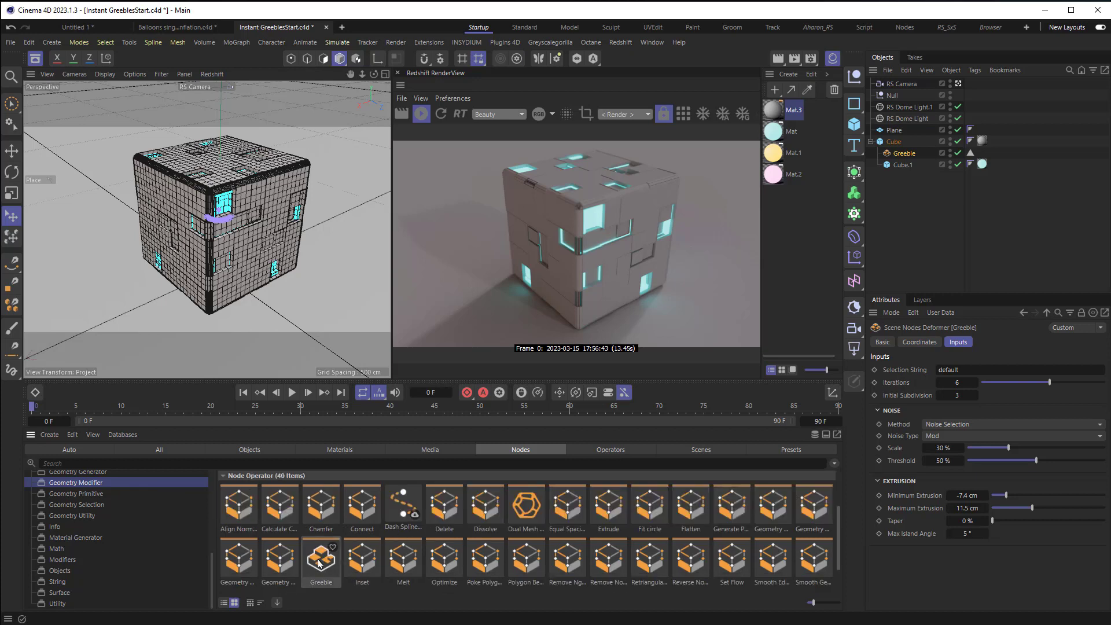
Step: Reset to a plain Cube placed on the floor and nest a Greeble deformer under it
left_click(894, 142)
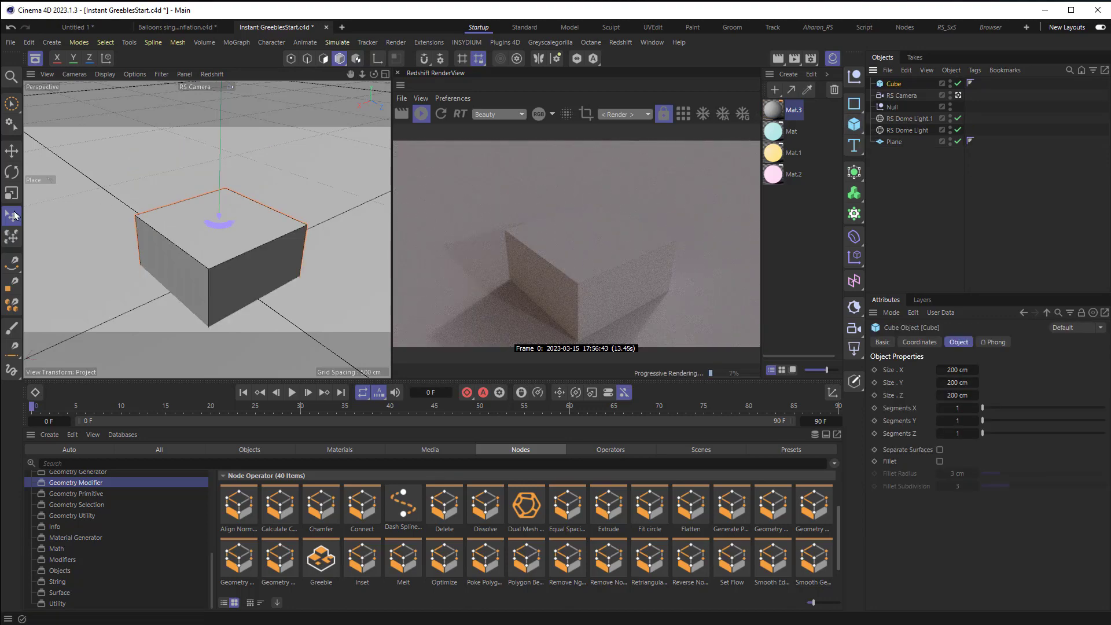
left_click(12, 215)
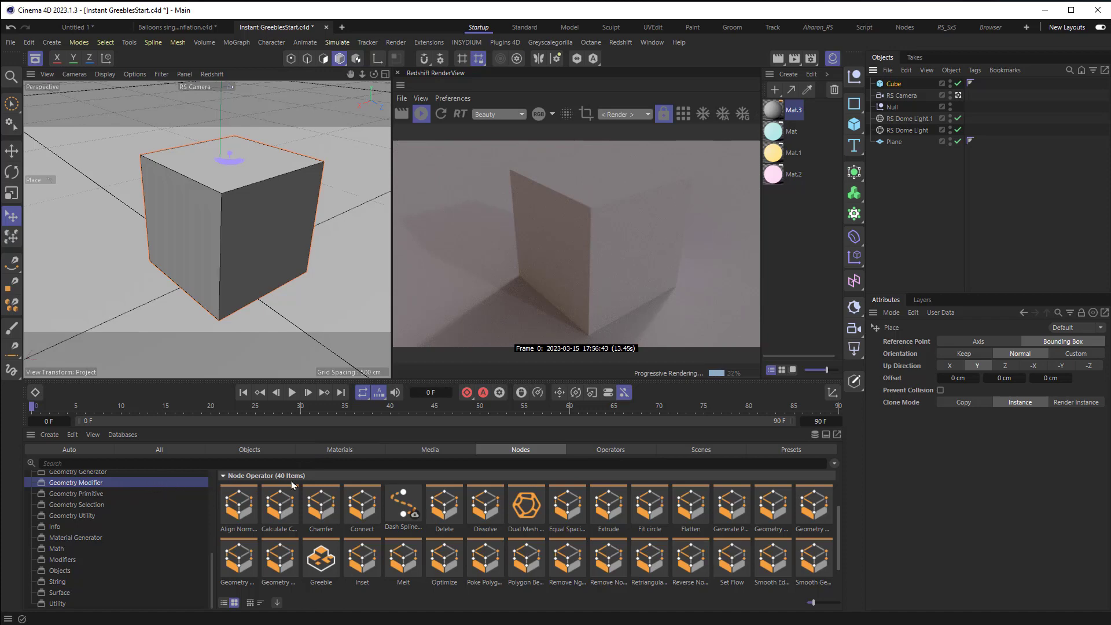
left_click(320, 558)
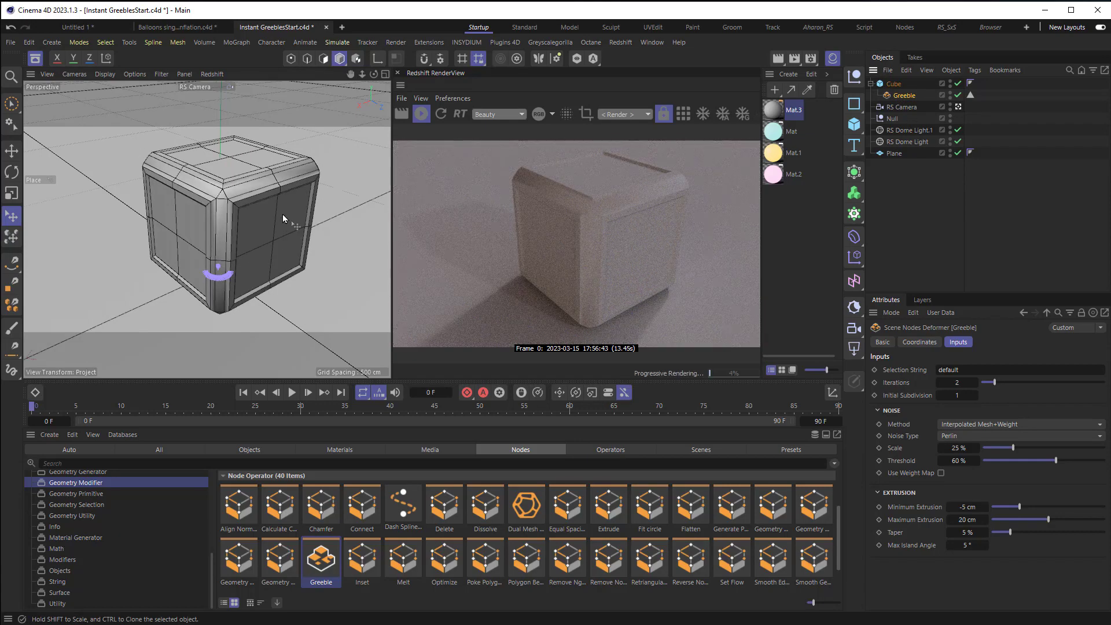
Step: Set Greeble Initial Subdivision to 2 and the Cube's Segments X, Y, Z to 5
left_click(904, 107)
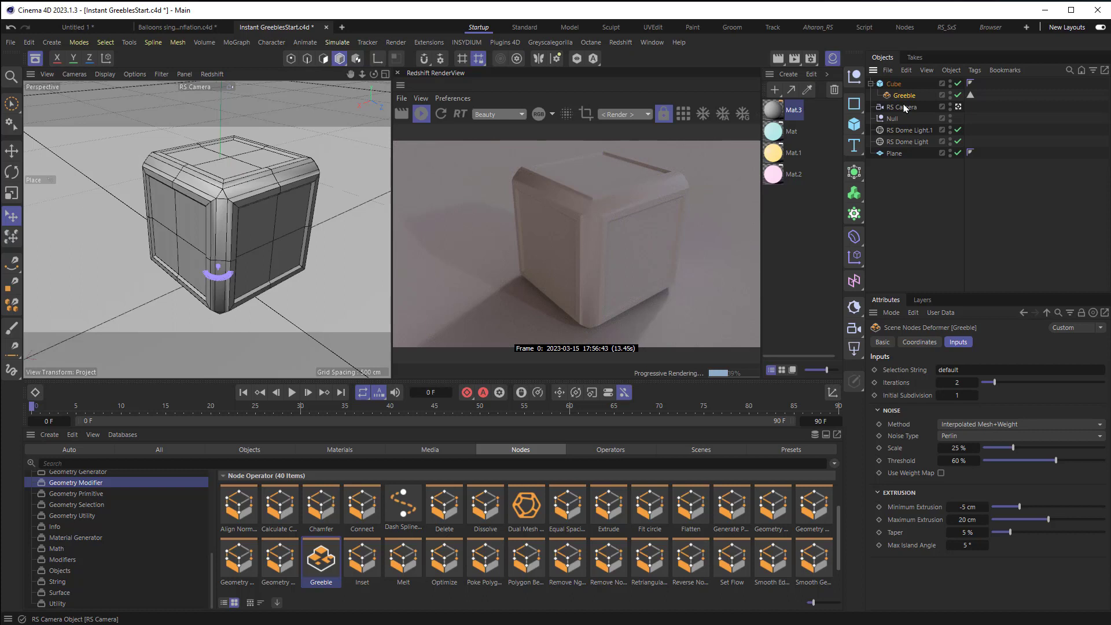
mouse_move(900, 106)
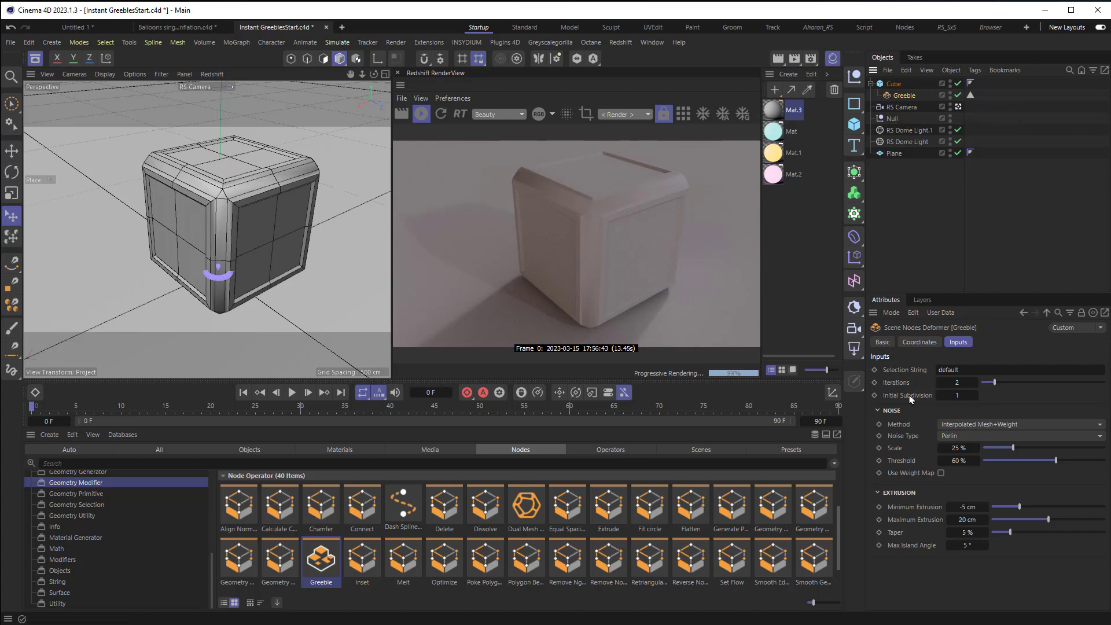
left_click(956, 394)
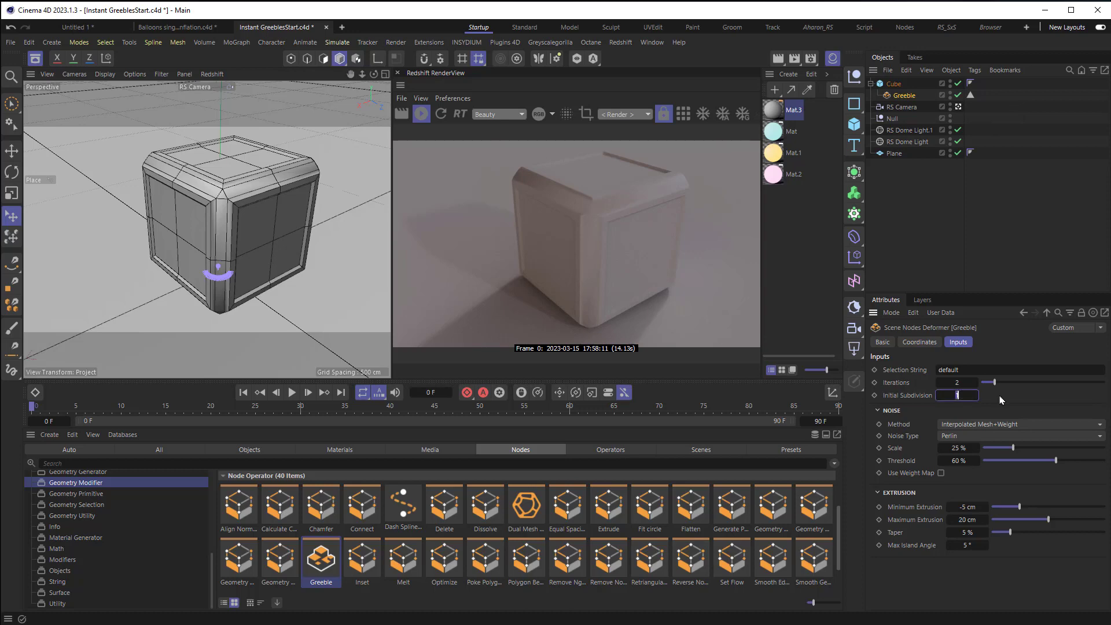
type("2")
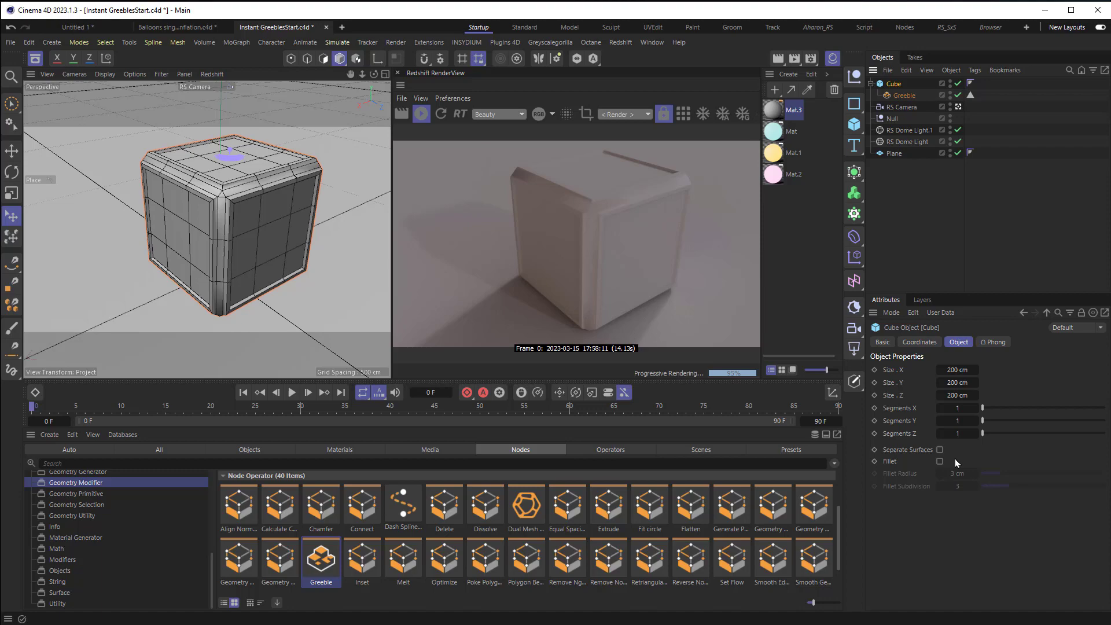
left_click(957, 408)
type("5")
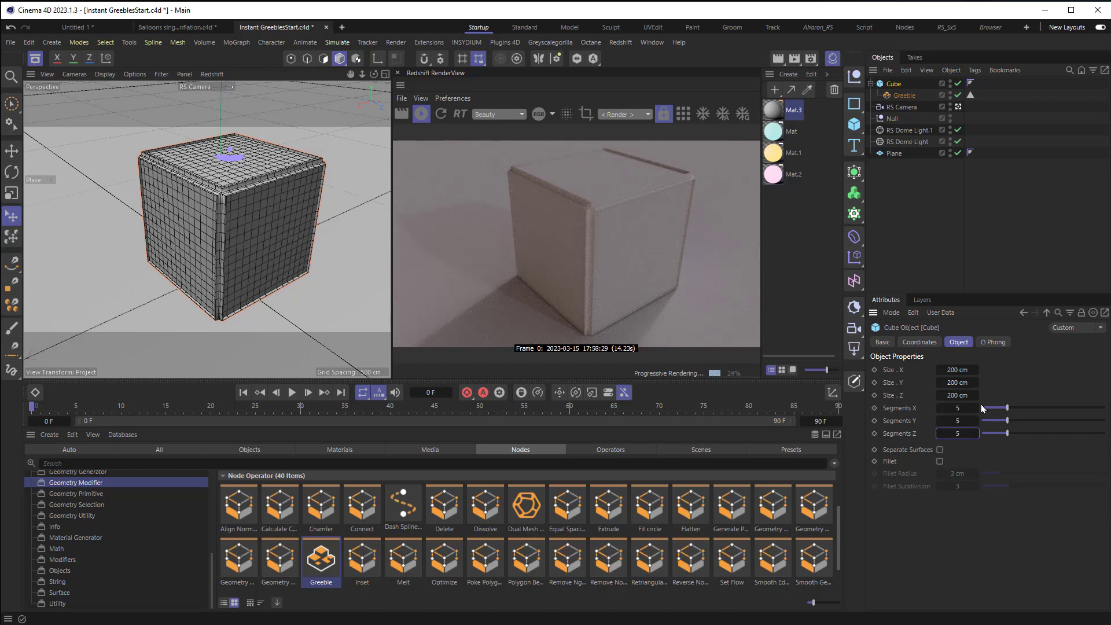
left_click(903, 95)
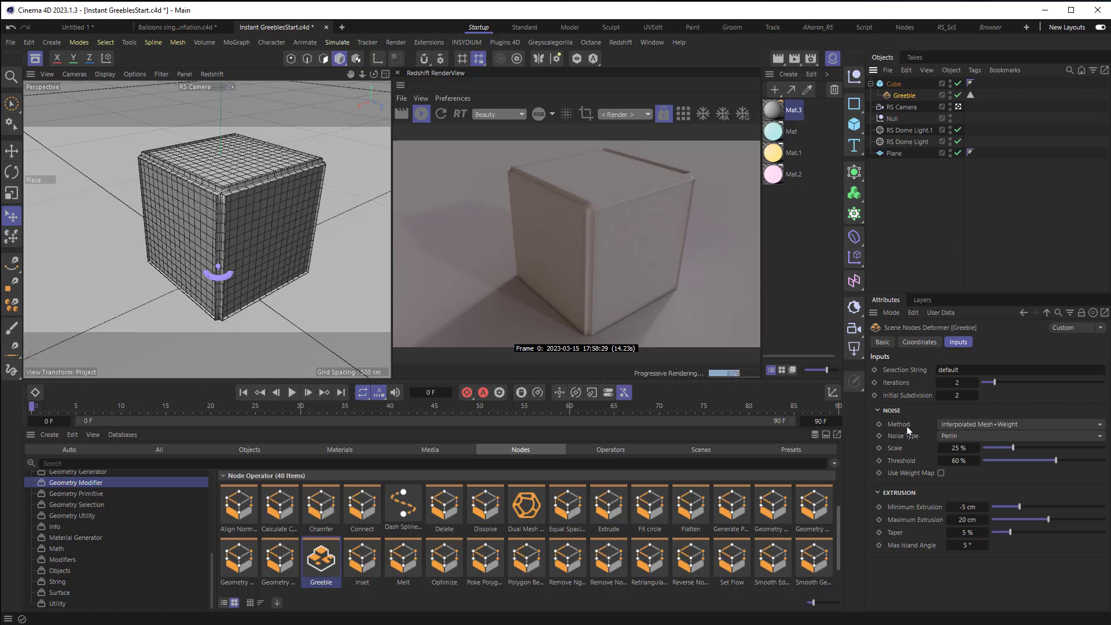
Step: Set the Greeble Method to Noise Selection with Mod as the noise type
left_click(1018, 423)
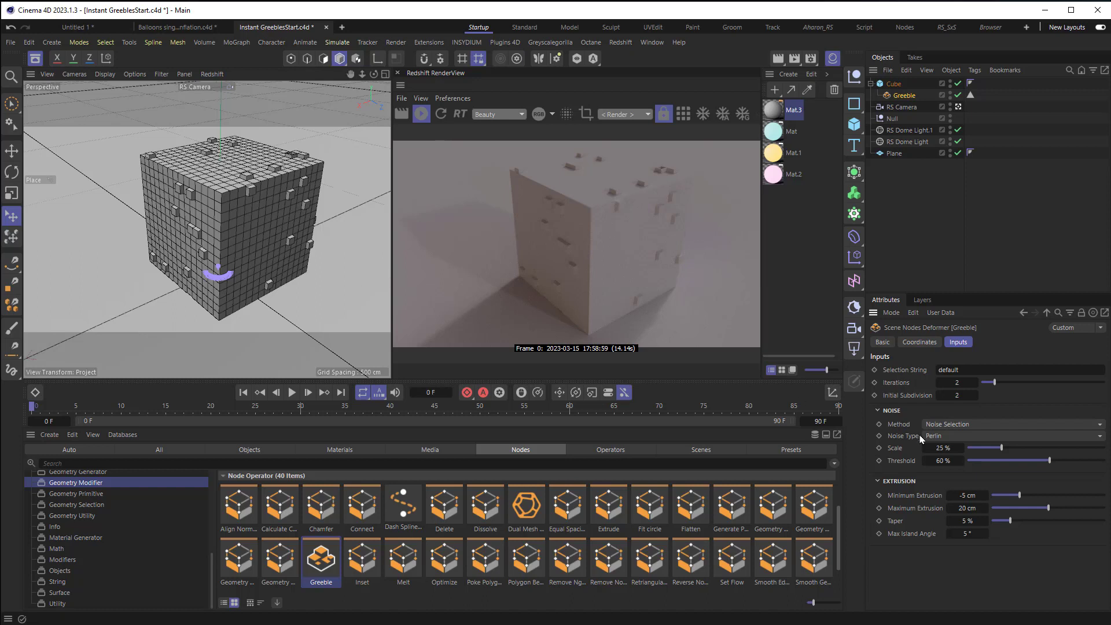
left_click(934, 436)
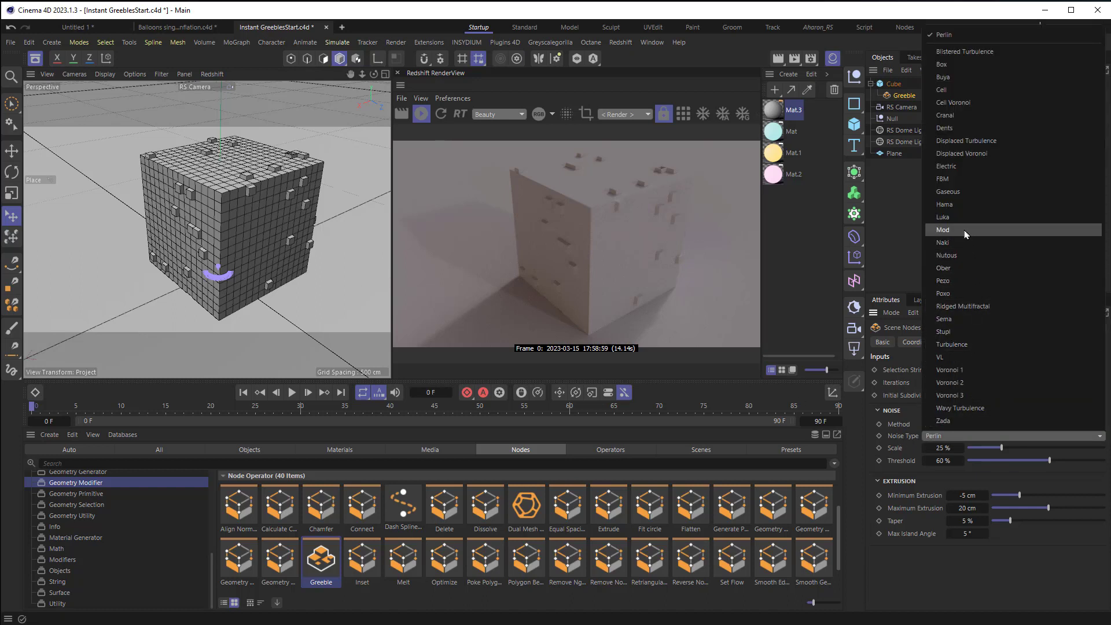
left_click(943, 229)
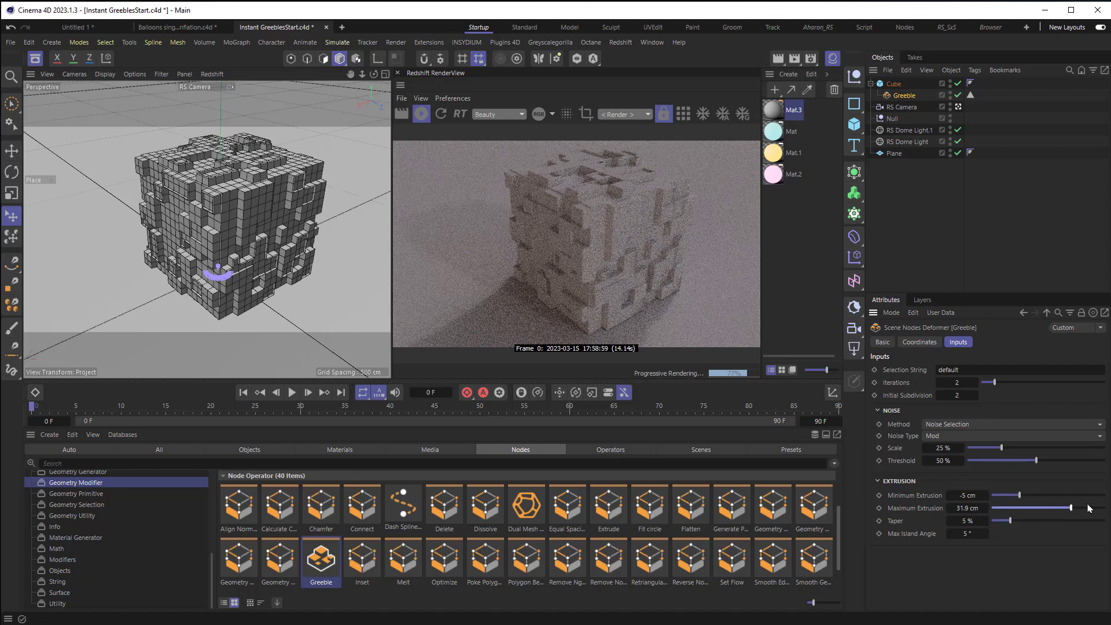
Step: Set Maximum Extrusion 50 cm, Minimum Extrusion -8 cm and Taper about 30%
left_click_drag(1055, 508, 1105, 508)
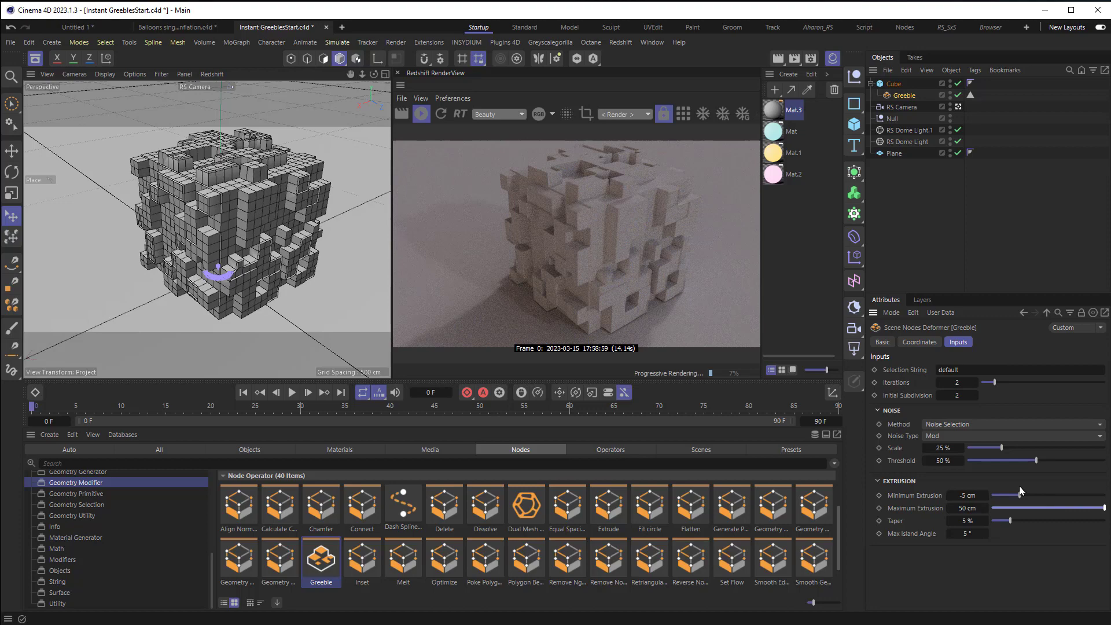
left_click_drag(1004, 495, 1000, 495)
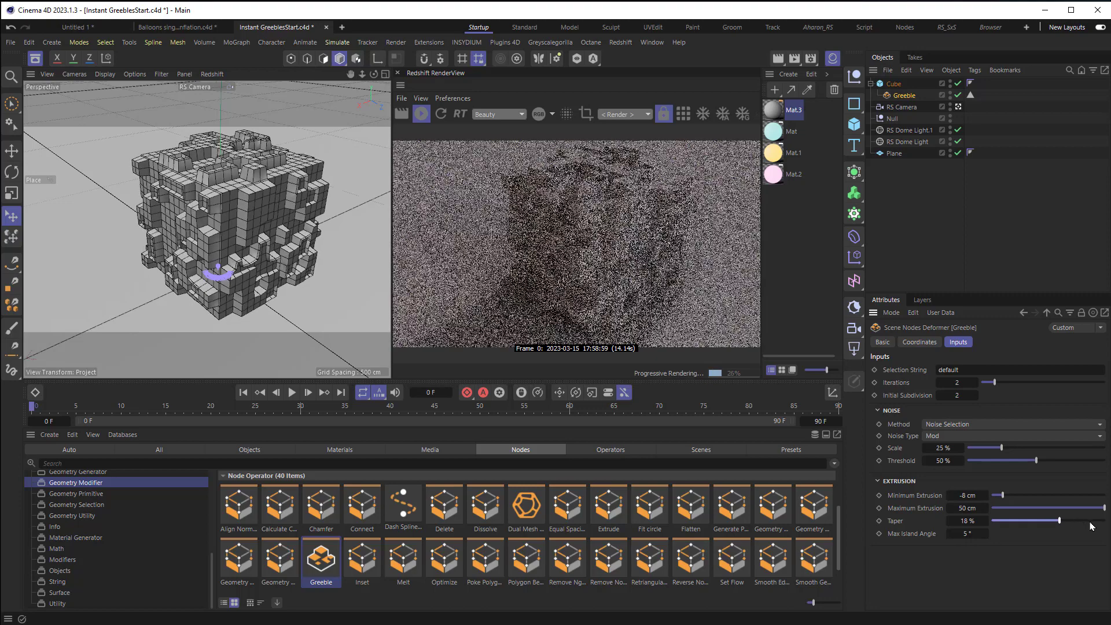
left_click_drag(1034, 520, 1055, 520)
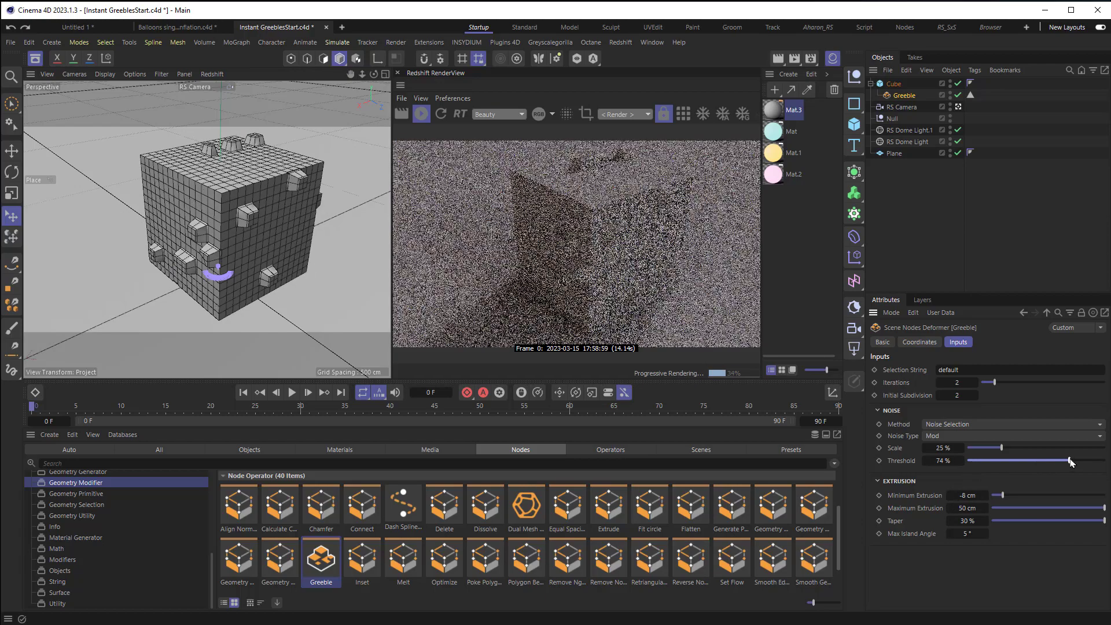
Step: Set the Greeble Threshold to 70% and Taper to 60% for slanted blocks
left_click_drag(1069, 459, 1055, 459)
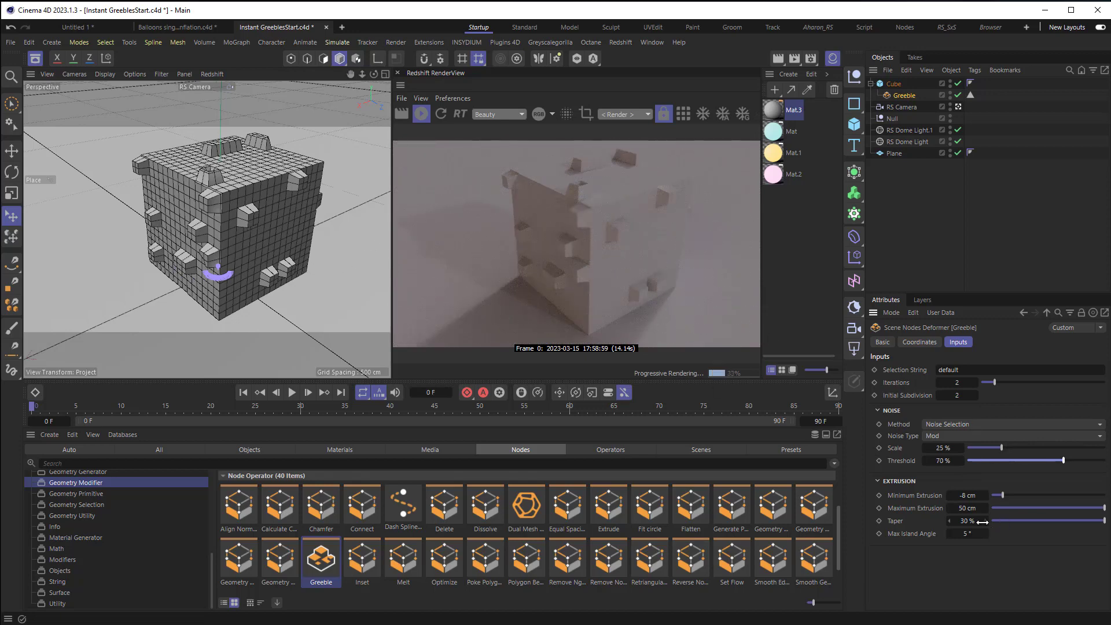
left_click(967, 521)
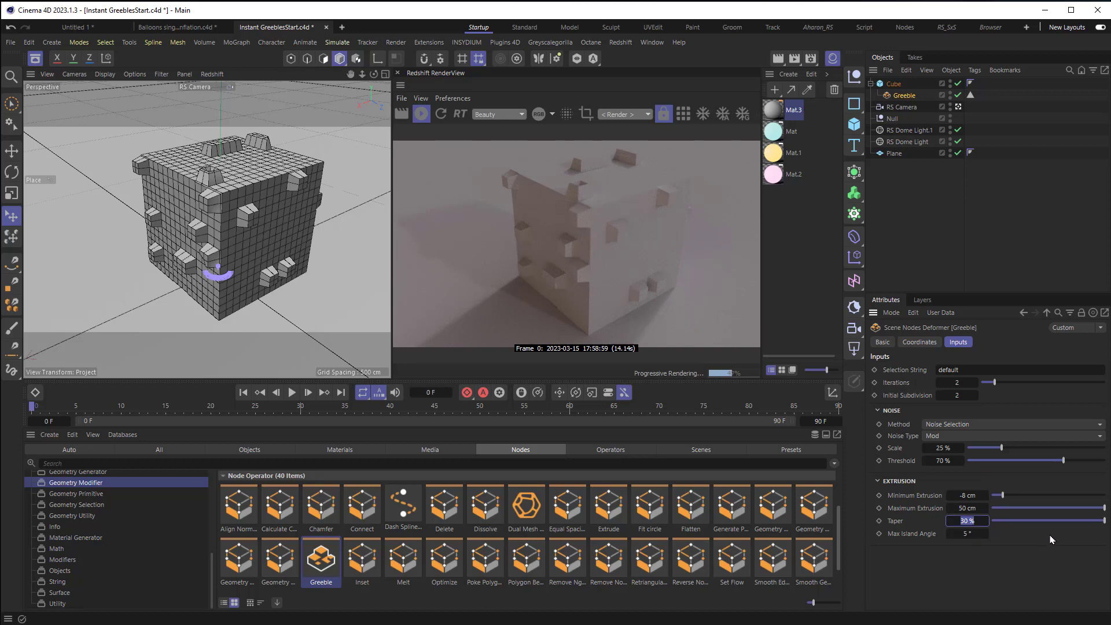
type("60")
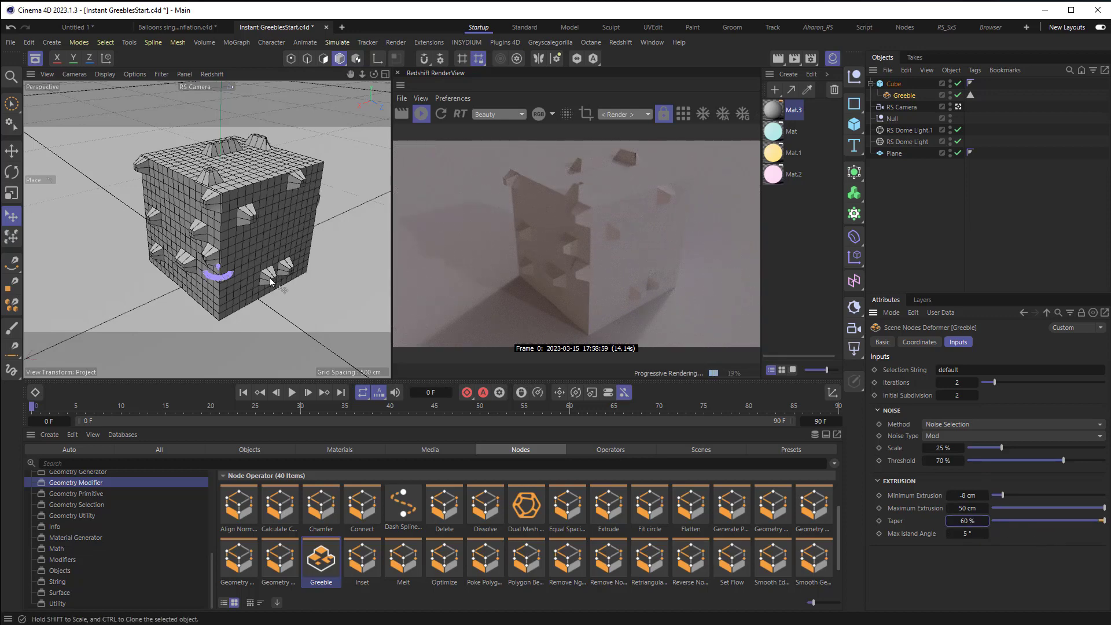
Step: Toggle Bokeh depth of field on the RS Camera's Optical settings
left_click(901, 106)
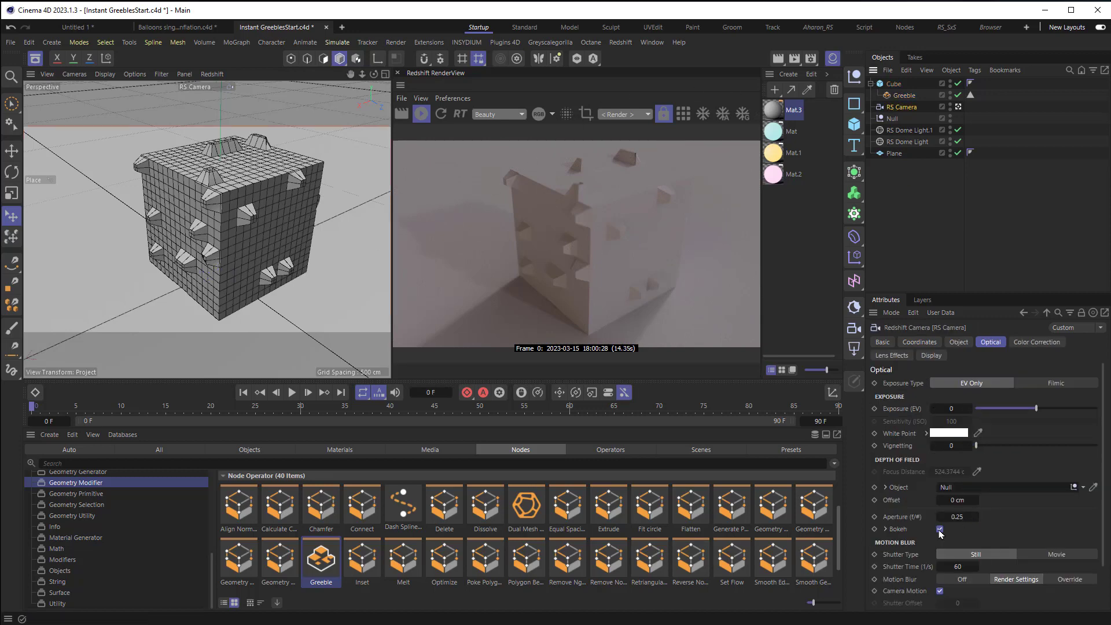
left_click(939, 530)
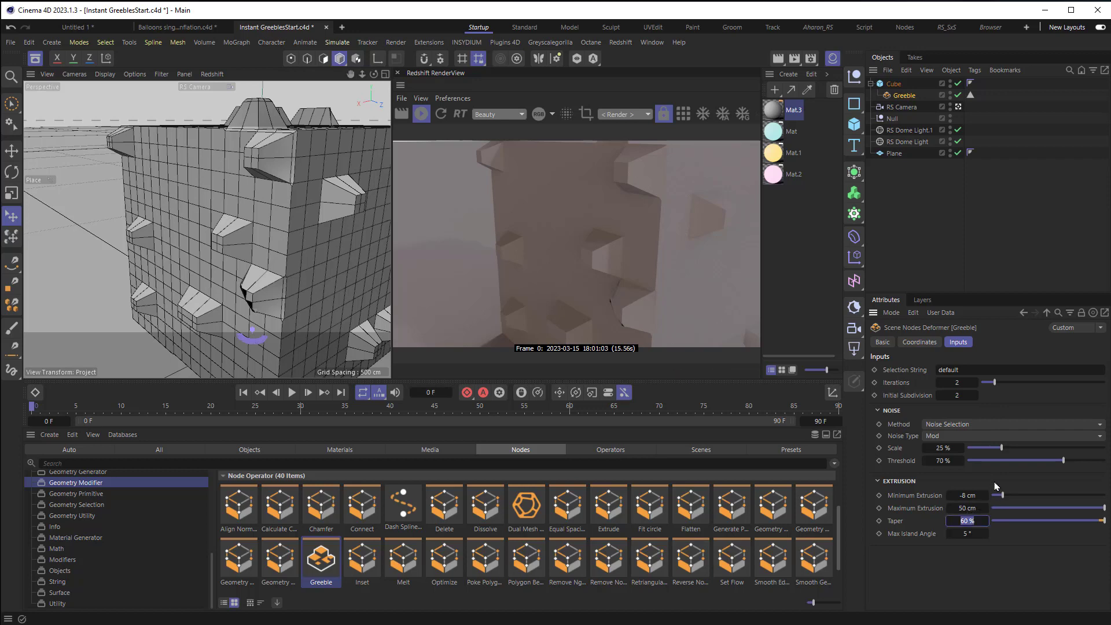
Step: Zero the taper, lower the threshold to 36%, set iterations to 3 and tighten the extrusion range
type("0")
left_click(955, 382)
type("5")
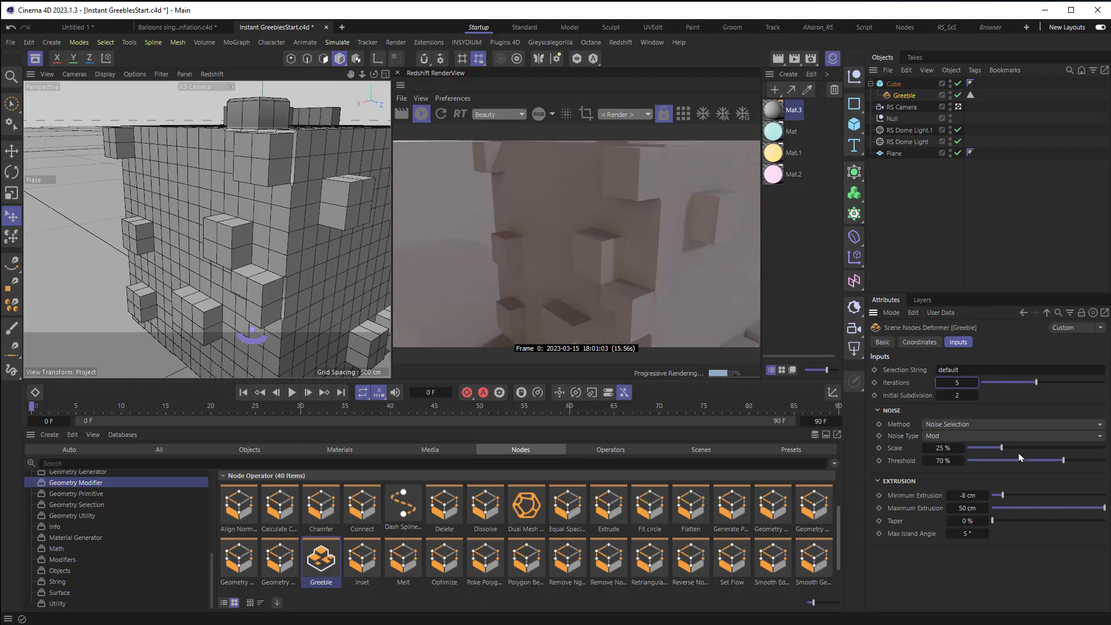
left_click_drag(1058, 459, 1017, 460)
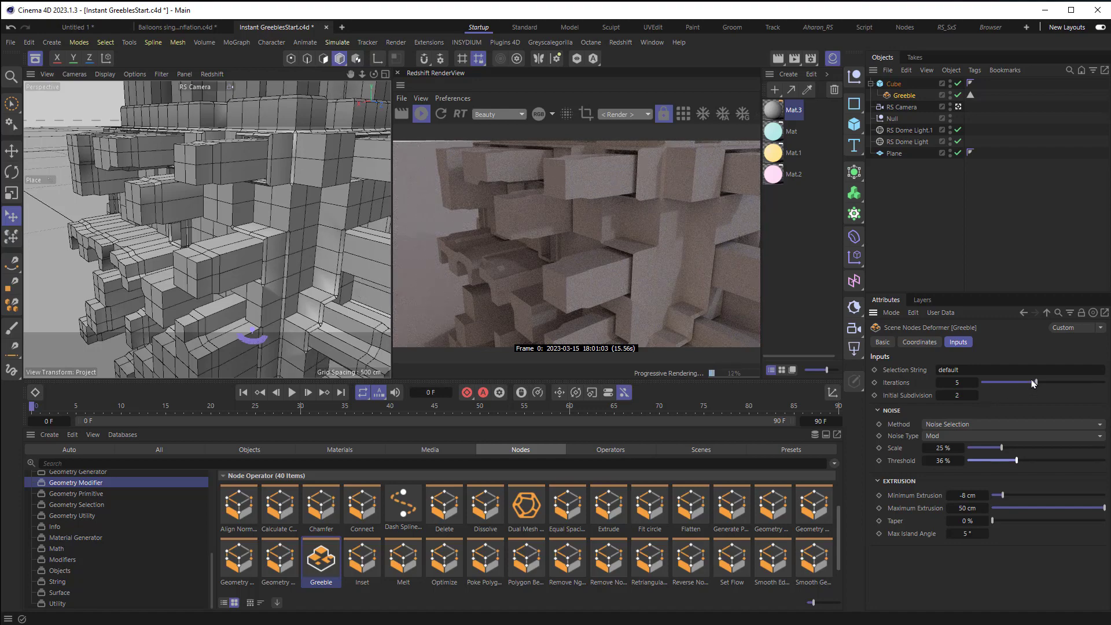
left_click_drag(1033, 383, 1004, 383)
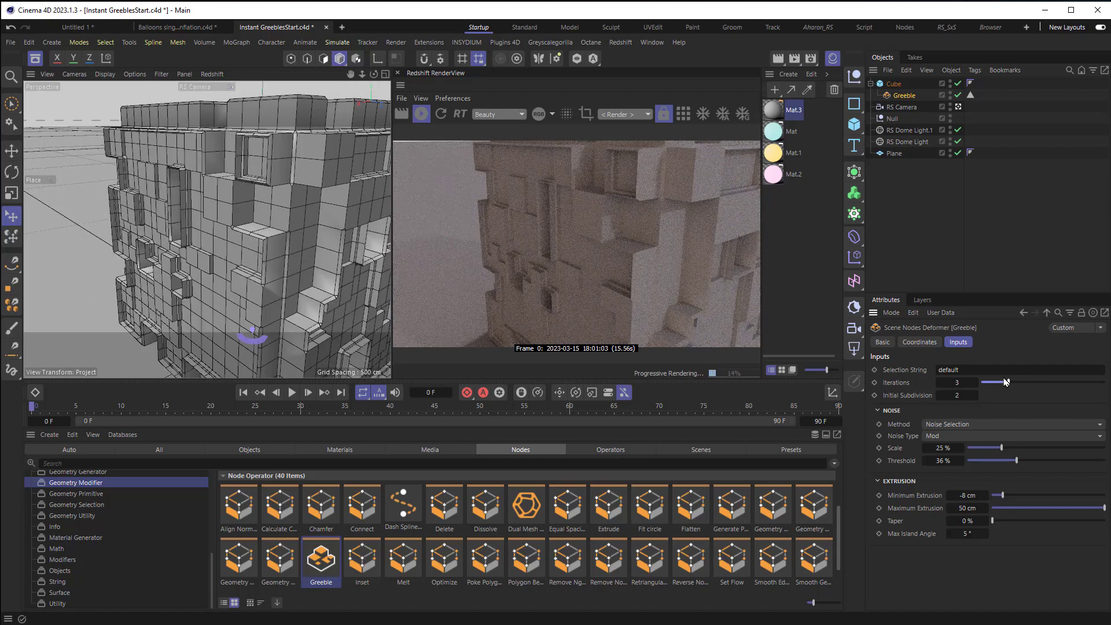
left_click_drag(998, 382, 1034, 382)
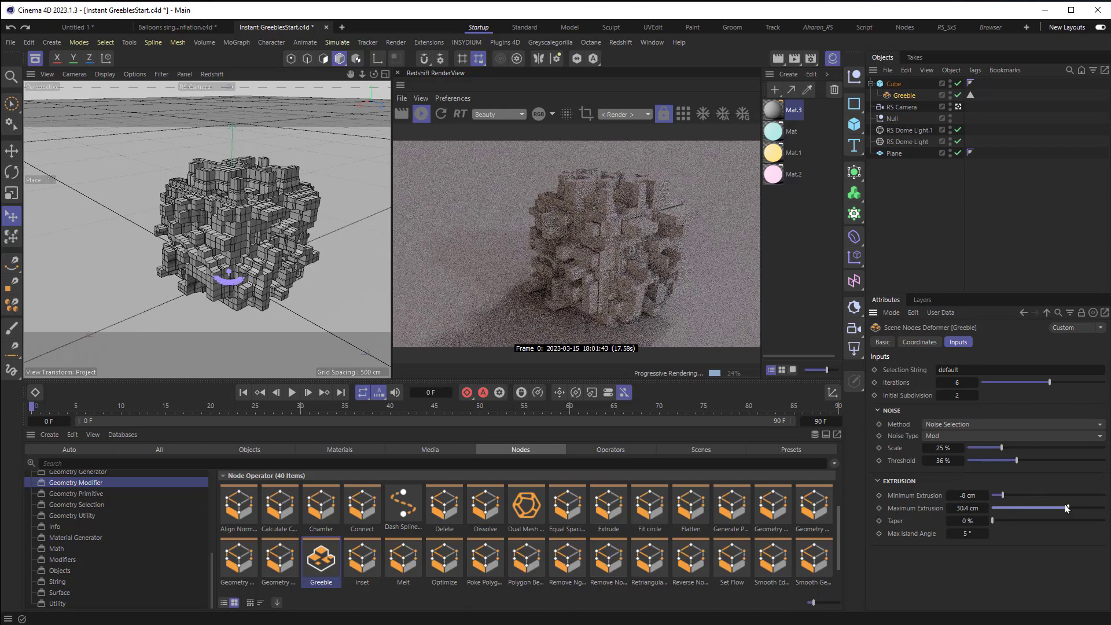
left_click_drag(1069, 508, 1062, 507)
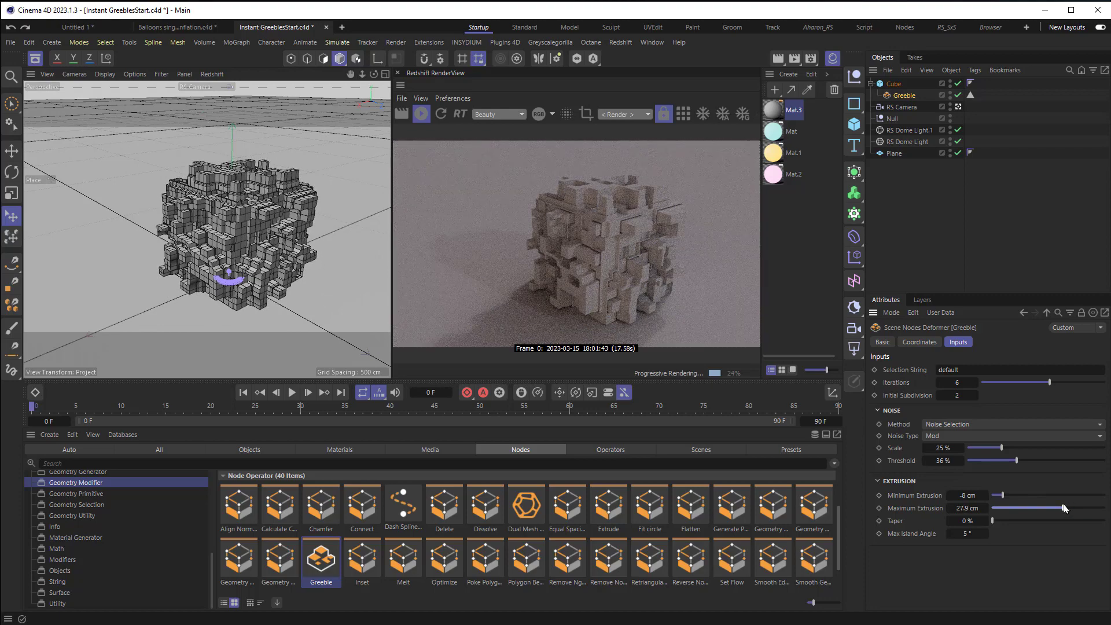
left_click_drag(998, 495, 995, 495)
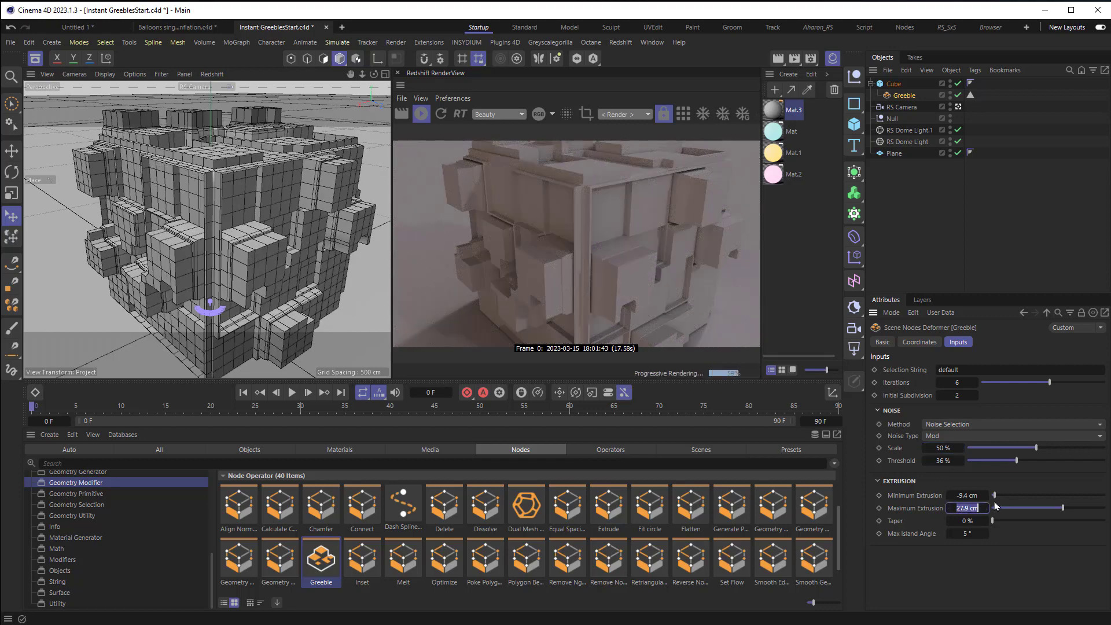
type("20 cm")
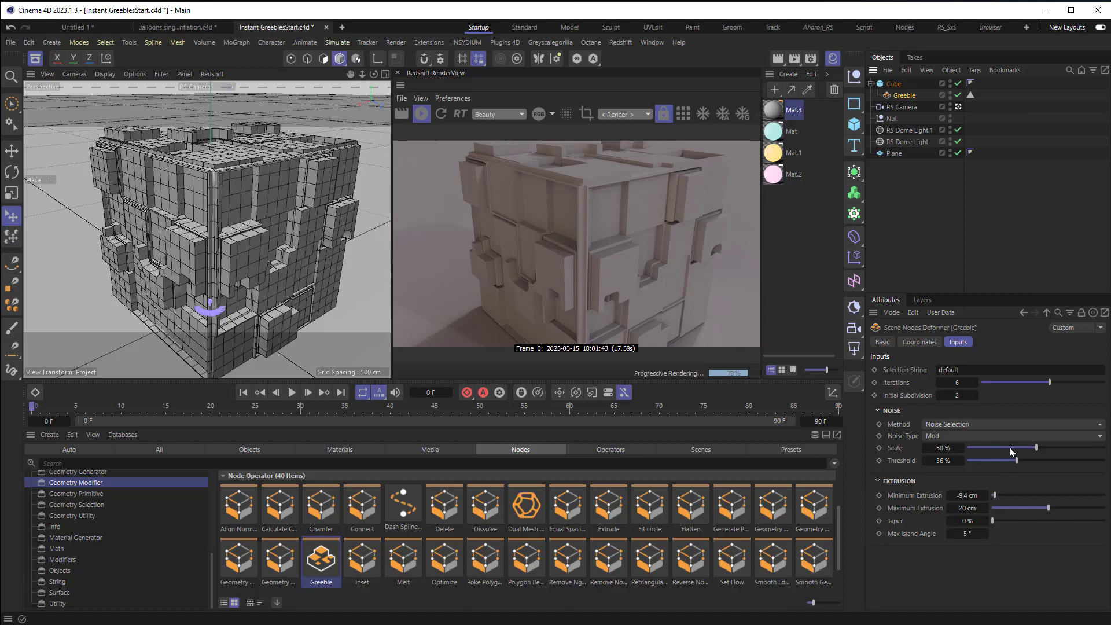
Step: Set noise Scale 12%, Initial Subdivision 3, Minimum Extrusion -10 cm and Maximum 20 cm
left_click_drag(1034, 446, 998, 446)
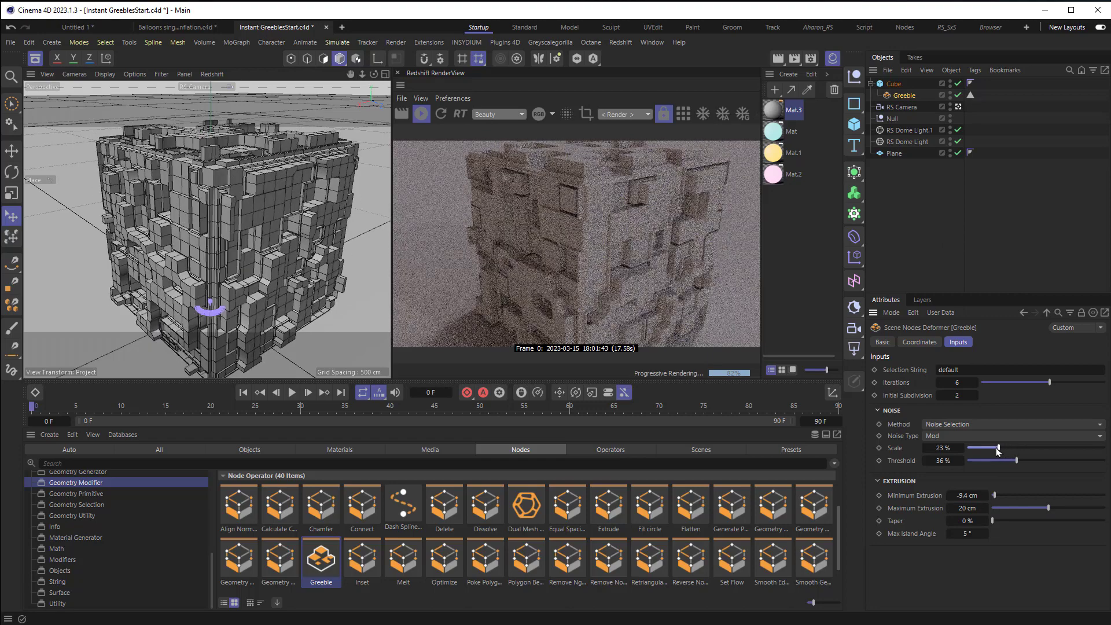
left_click_drag(995, 446, 983, 447)
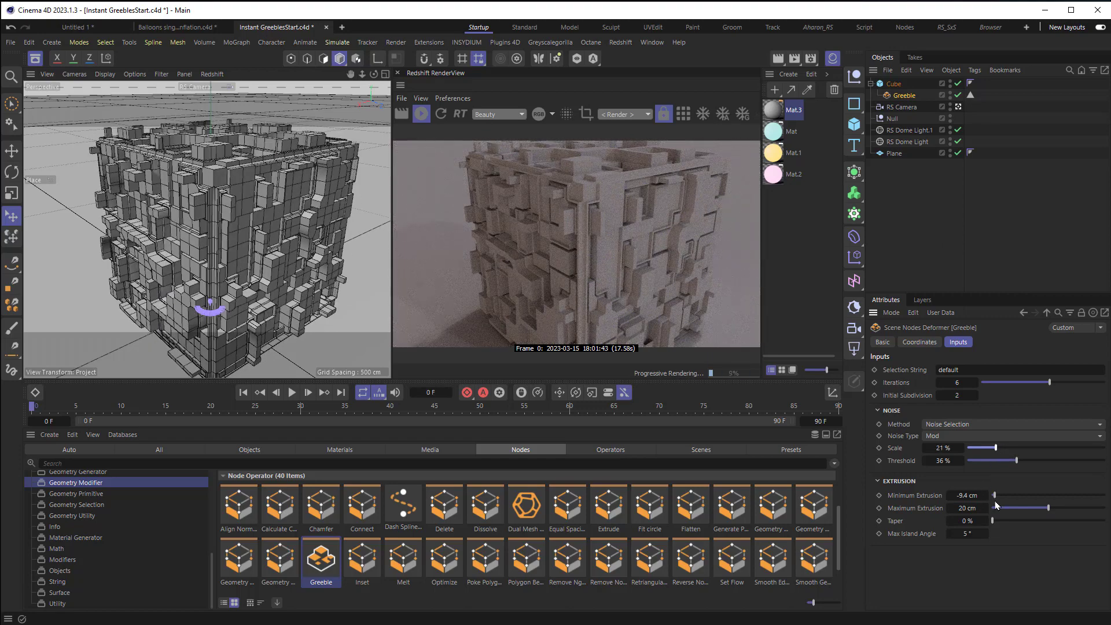
left_click_drag(1048, 507, 1027, 508)
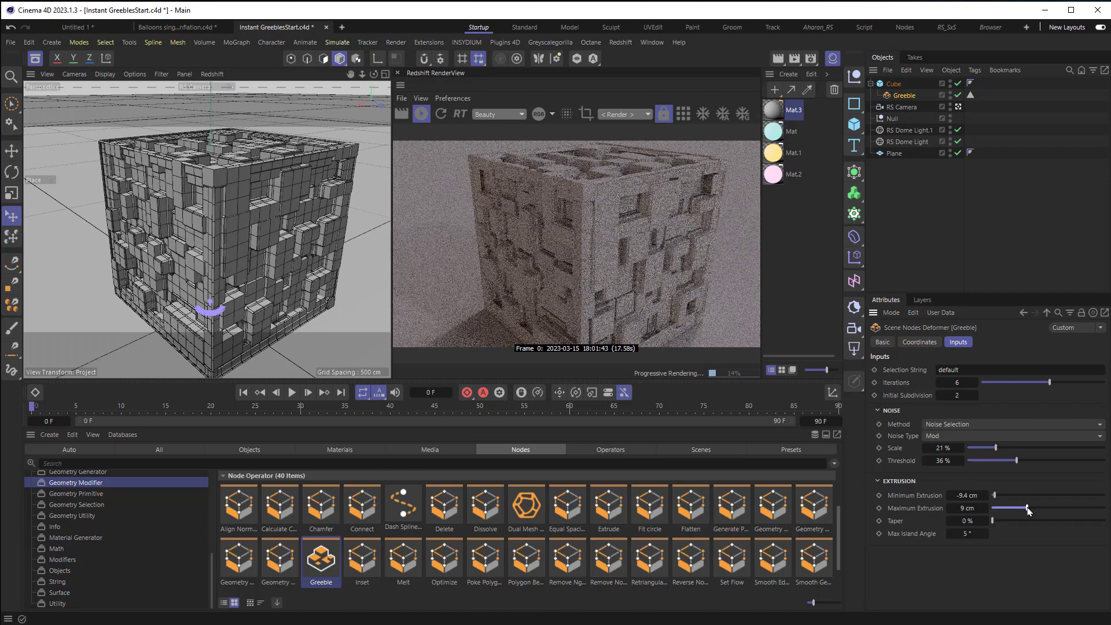
left_click_drag(1027, 507, 994, 507)
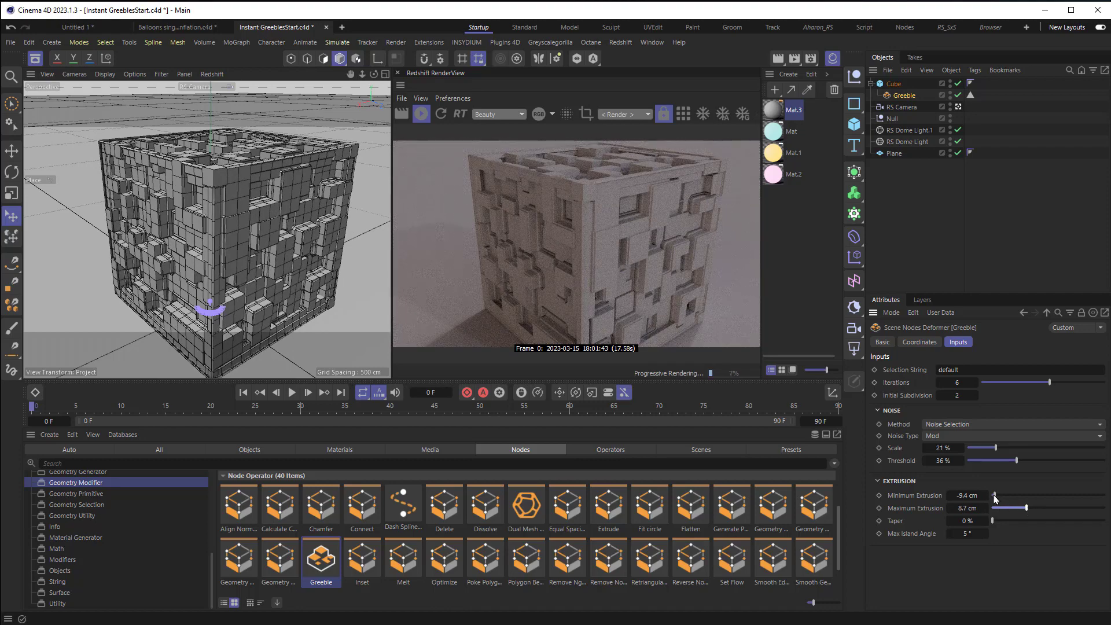
left_click_drag(1009, 494, 1001, 494)
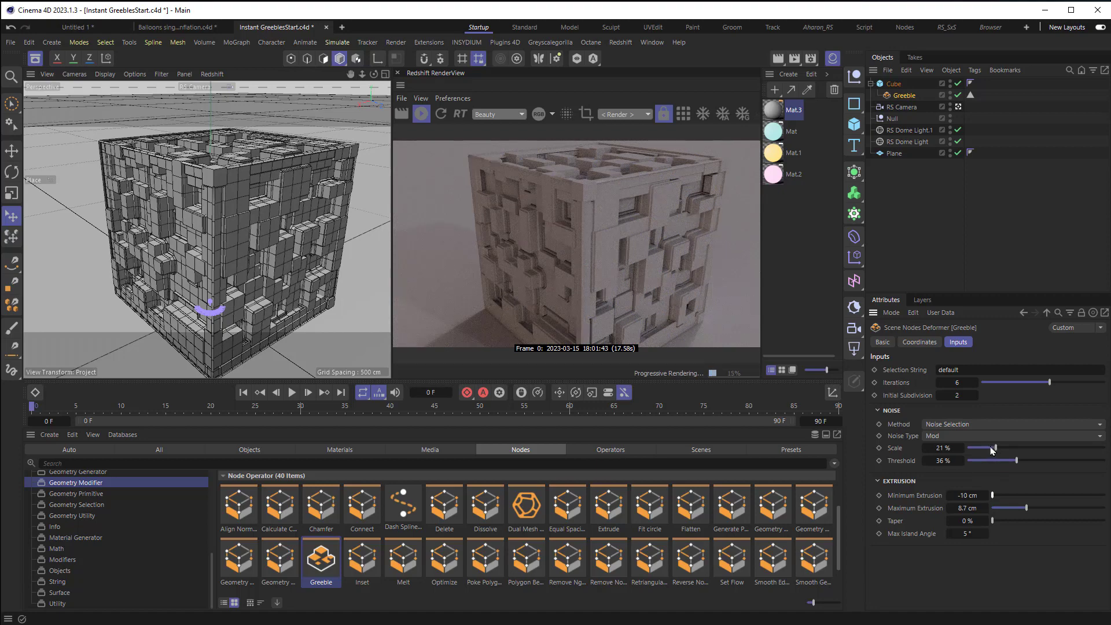
left_click_drag(991, 448, 977, 447)
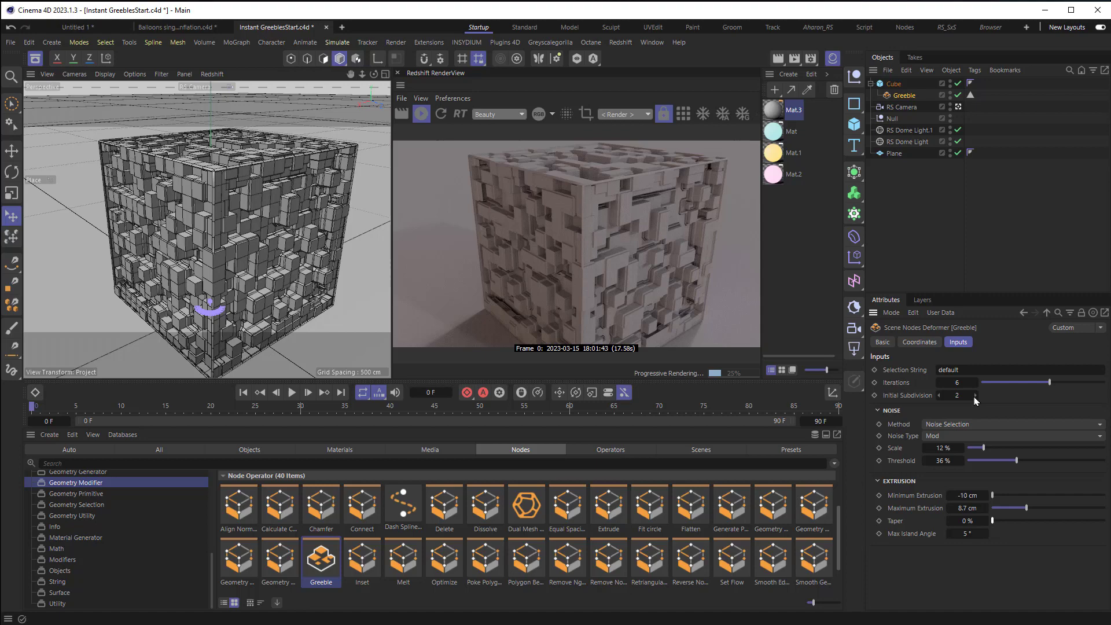
left_click(975, 393)
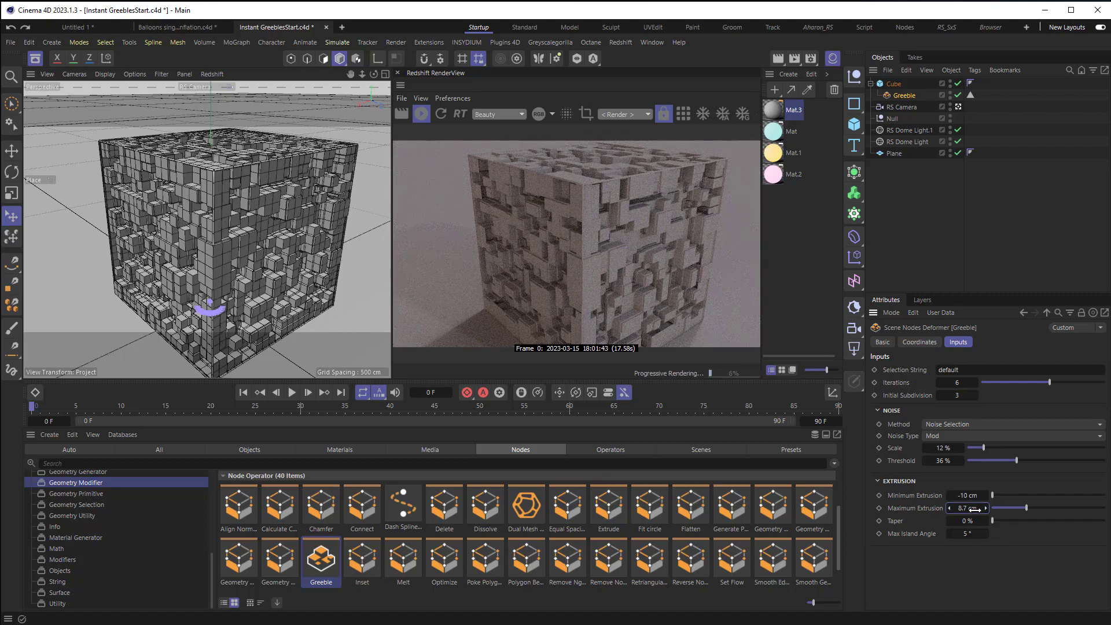
left_click_drag(967, 507, 1034, 508)
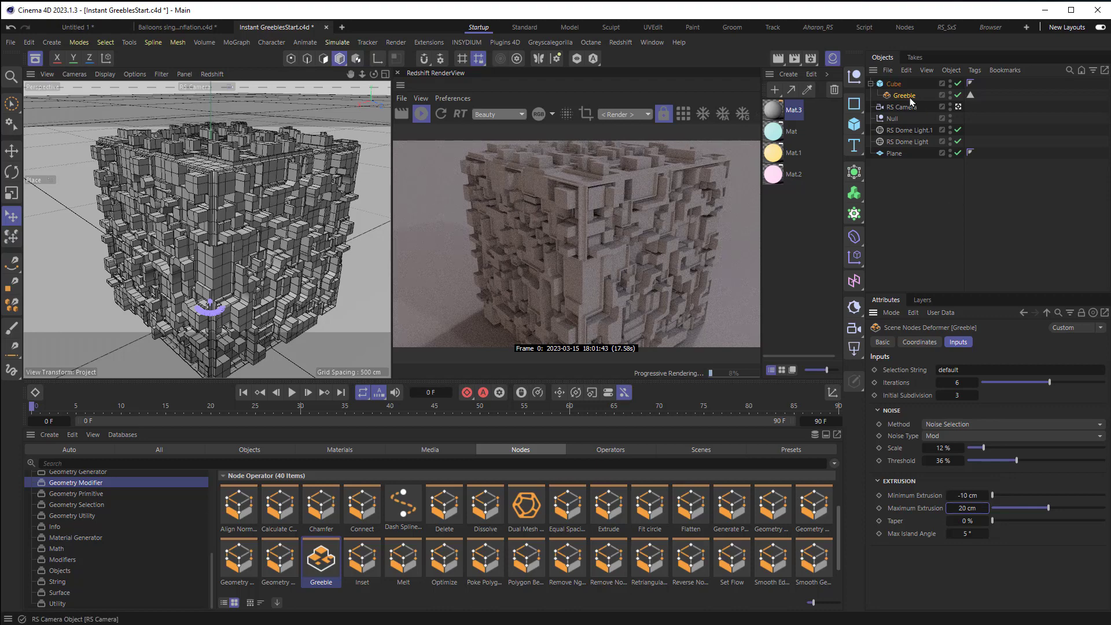
Step: Add a second plain cube, Cube.1, and show its Object properties
left_click(894, 83)
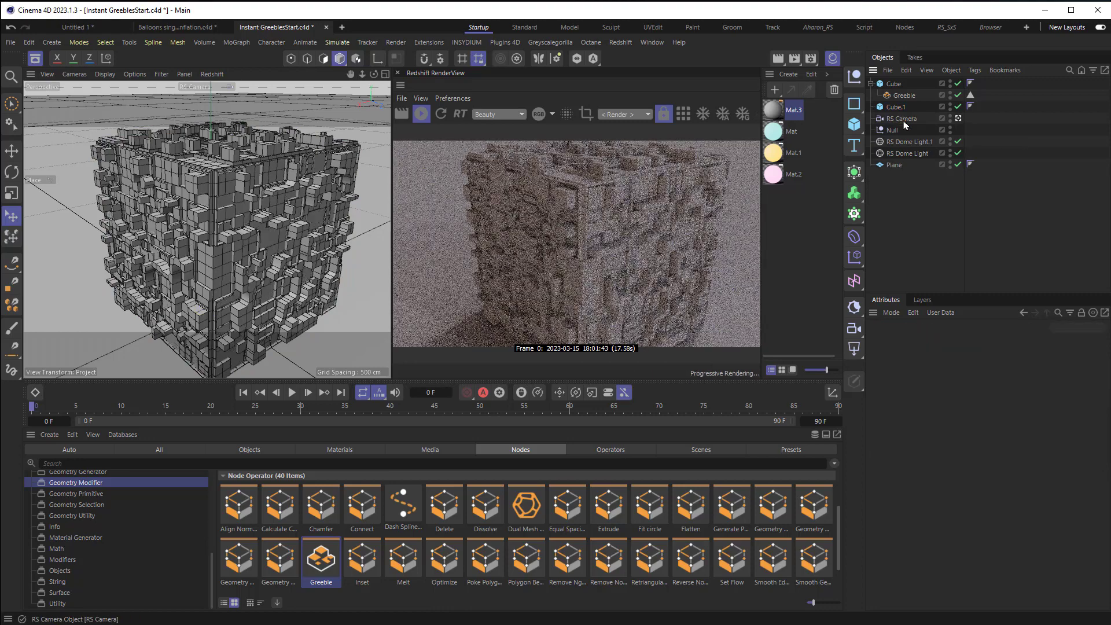
mouse_move(898, 106)
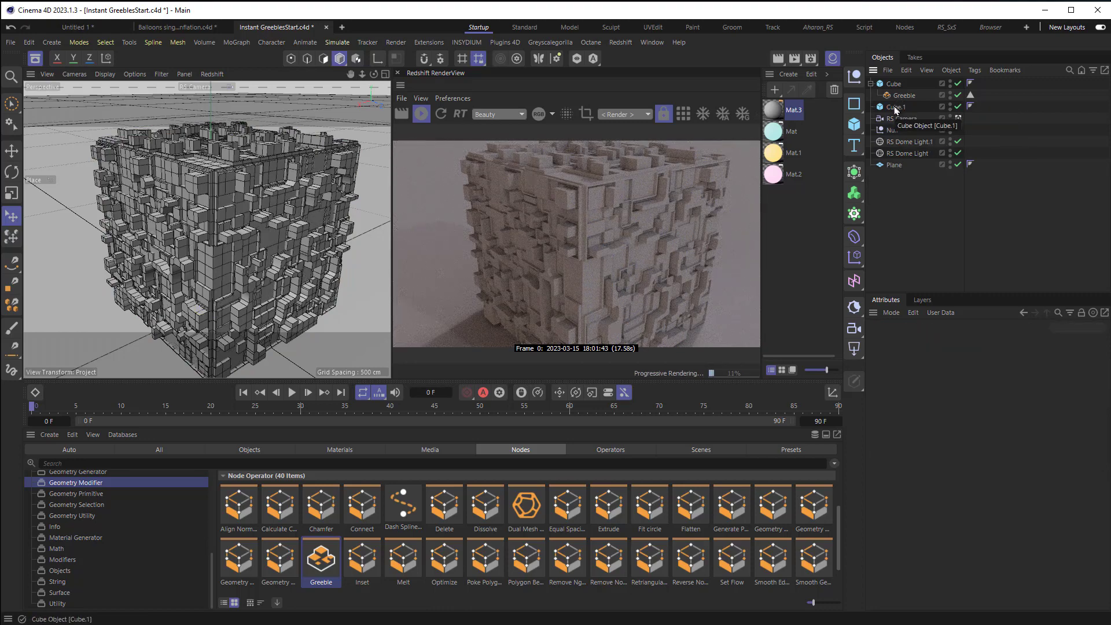
left_click(897, 107)
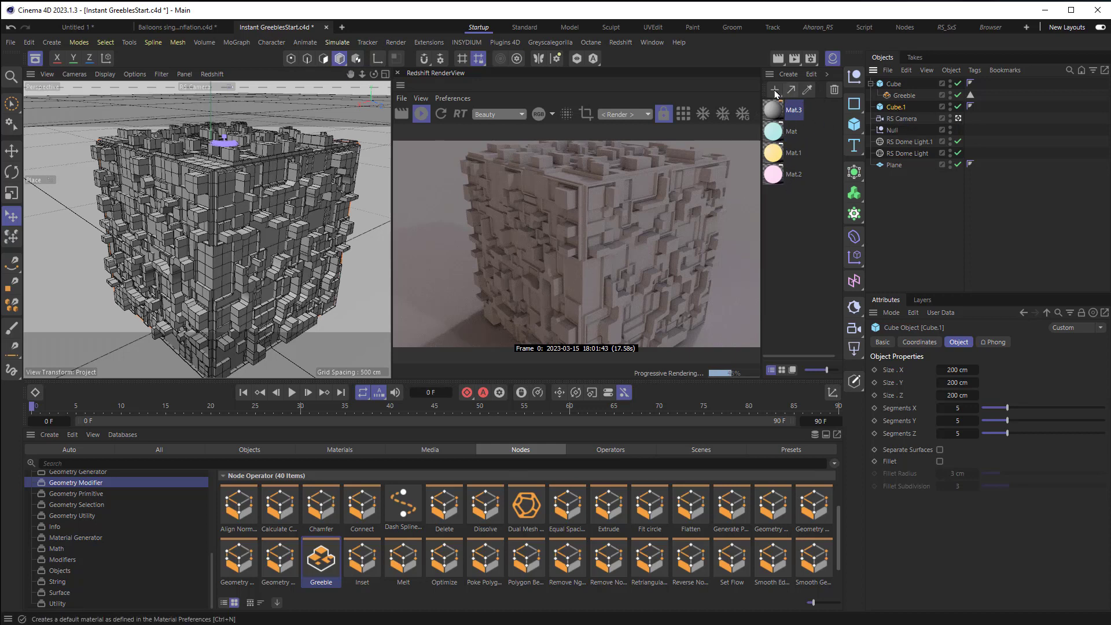
mouse_move(774, 90)
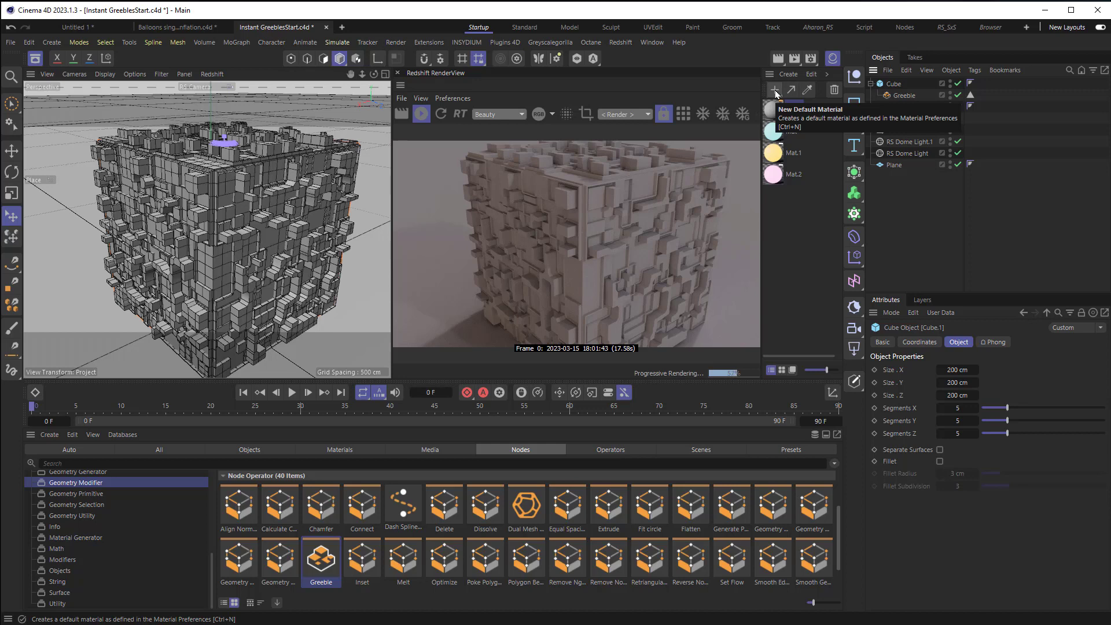
Step: Create material Mat.4 with a cyan Emission colour for glowing spots on Cube.1
left_click(774, 89)
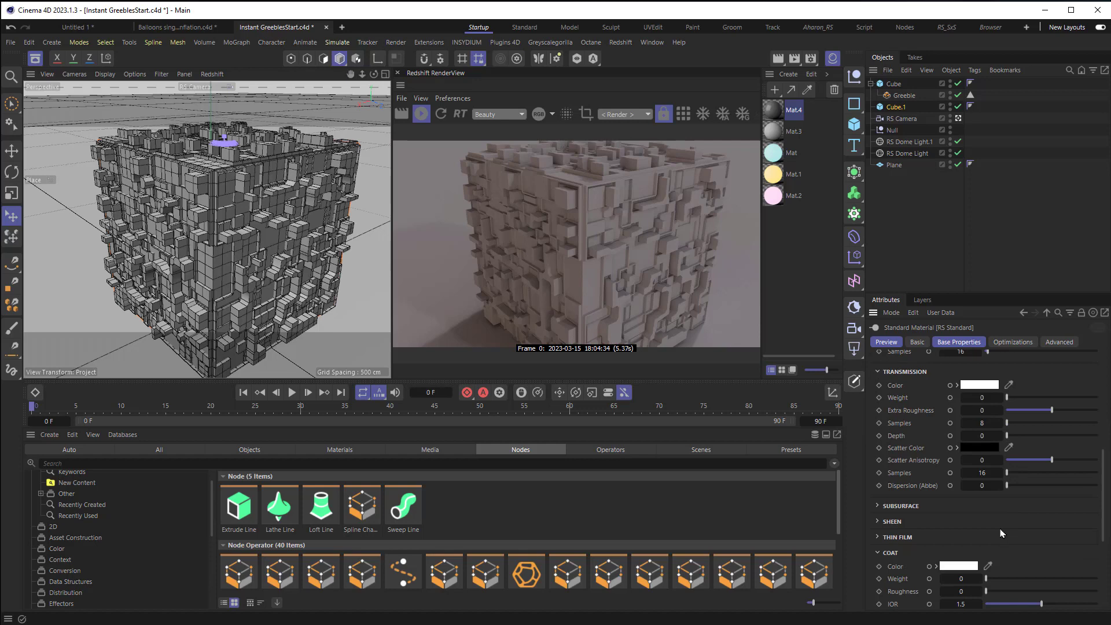
scroll("down", 3)
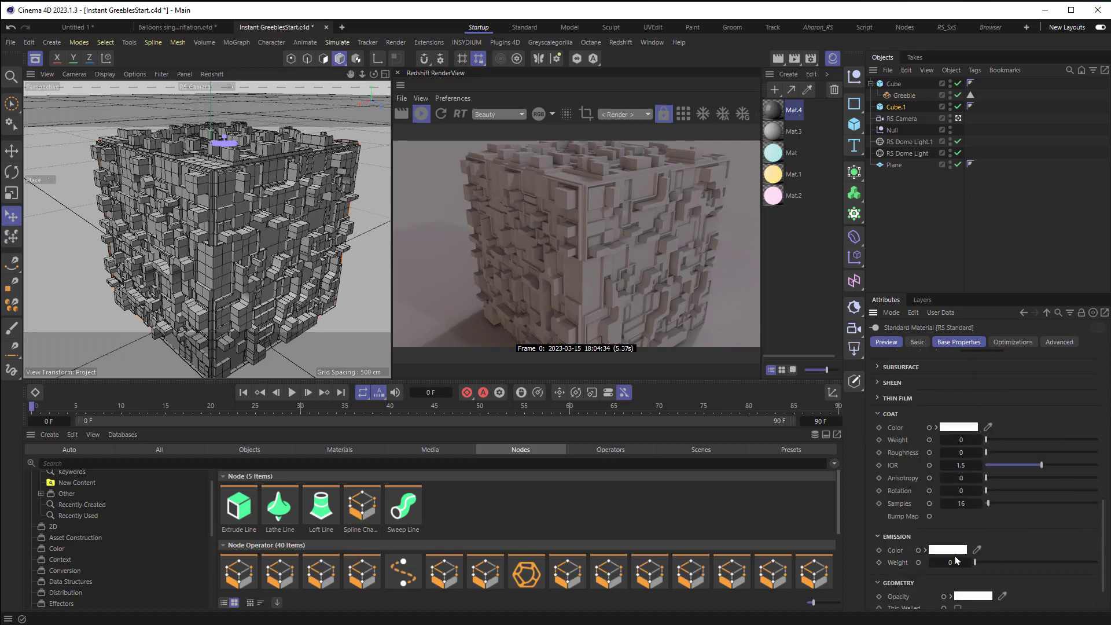
left_click(945, 548)
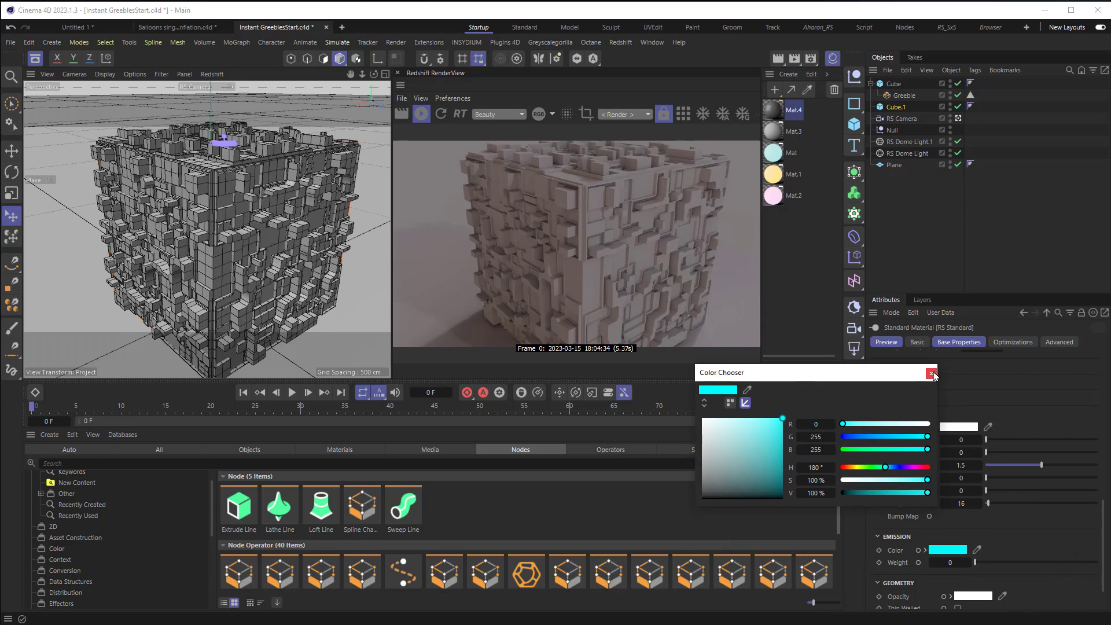
left_click(931, 373)
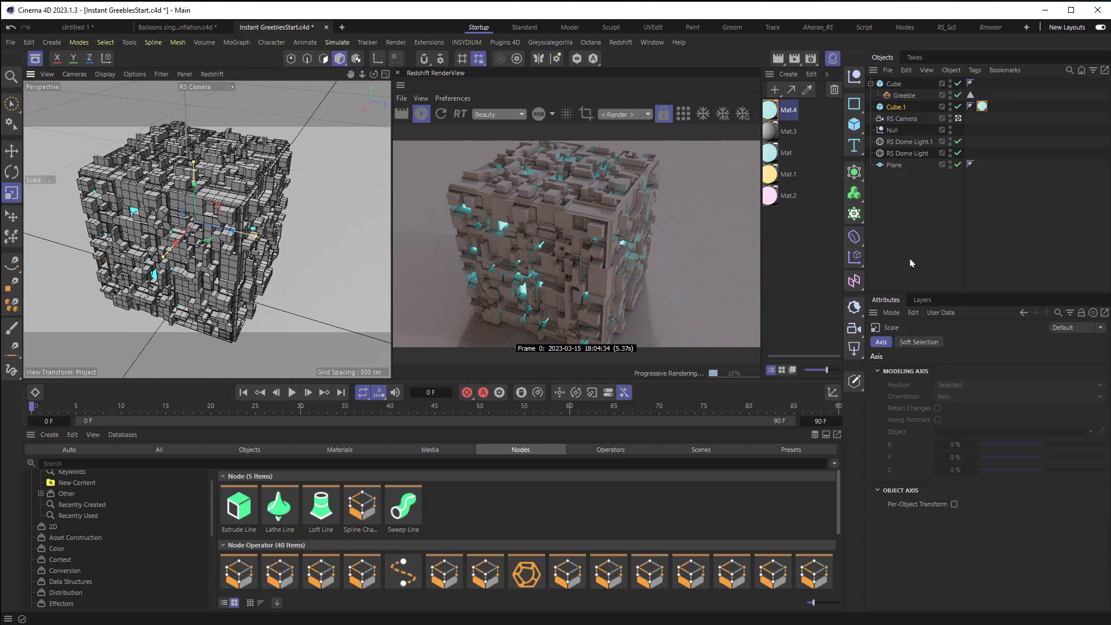
Step: Switch to the Instant Greebles_END project showing the Redshift Metal material presets
left_click(904, 95)
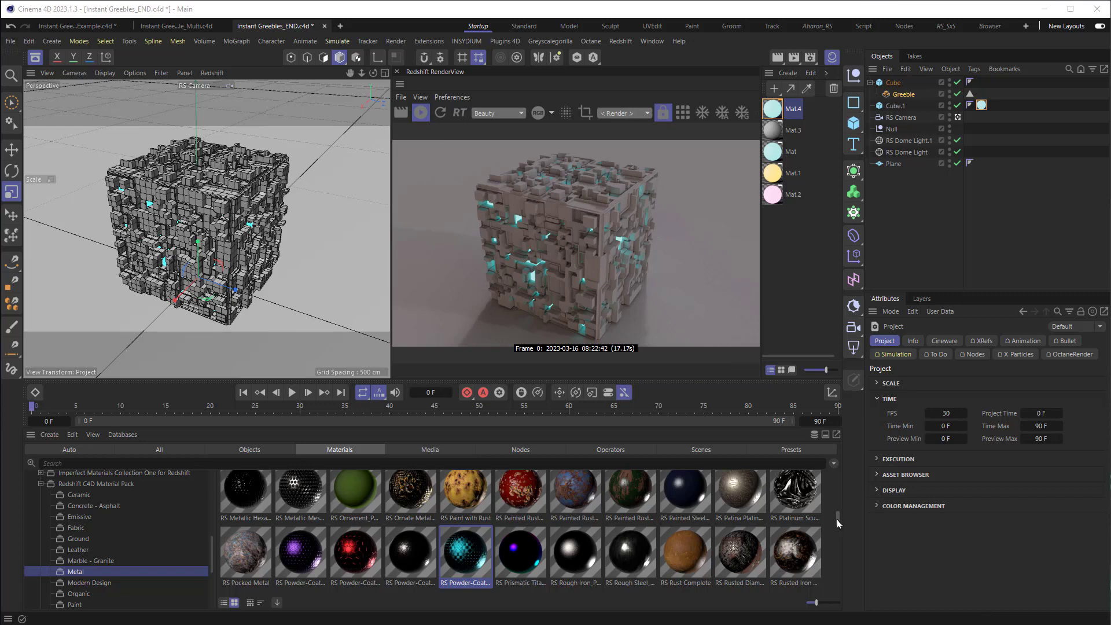
mouse_move(840, 523)
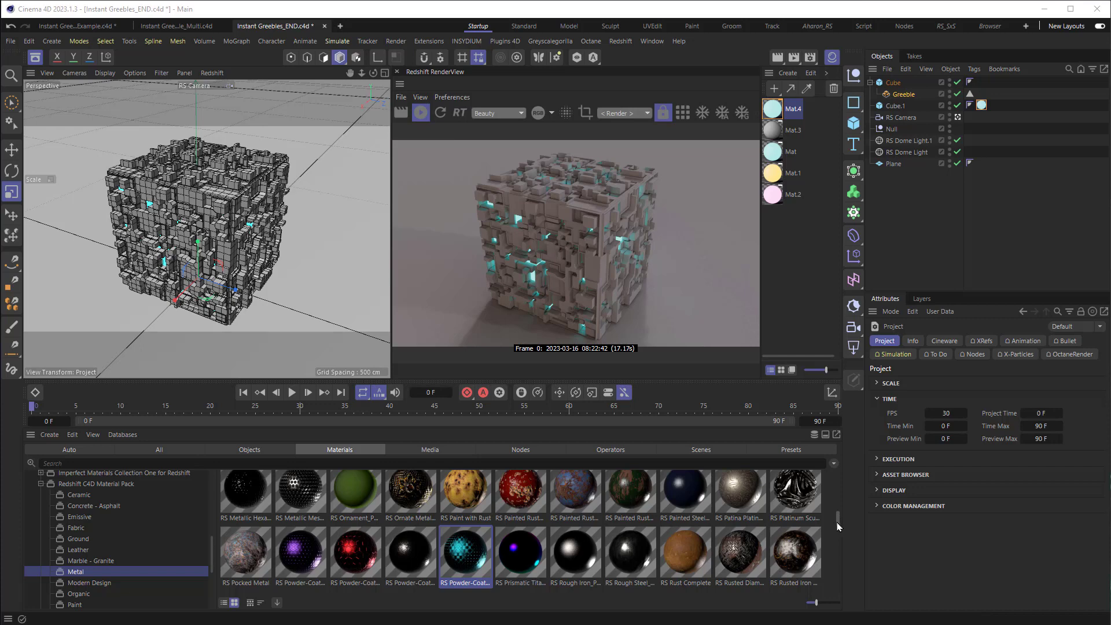
Step: Apply RS_Sci-Fi_Circuits_02_4K from the Metal assets to the greebled Cube
scroll("down", 3)
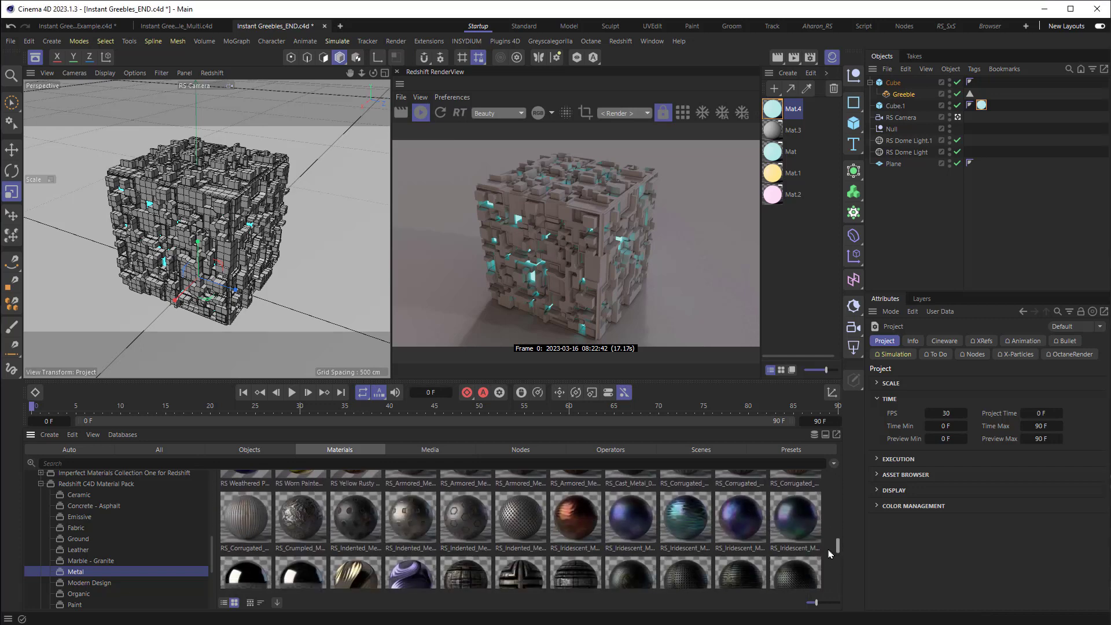
scroll("down", 3)
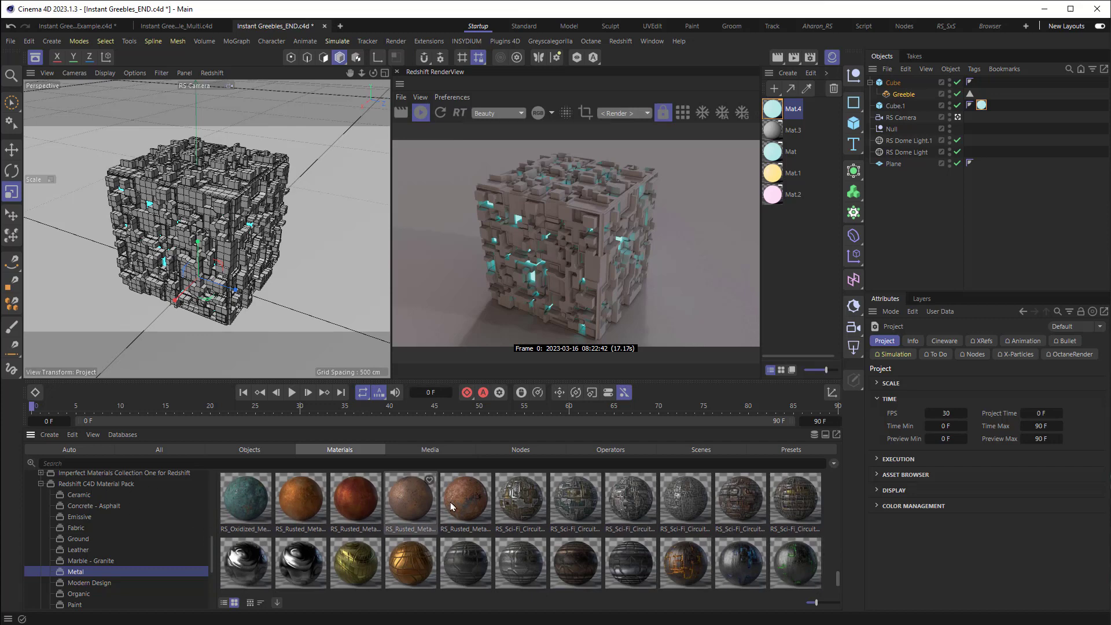
left_click(575, 500)
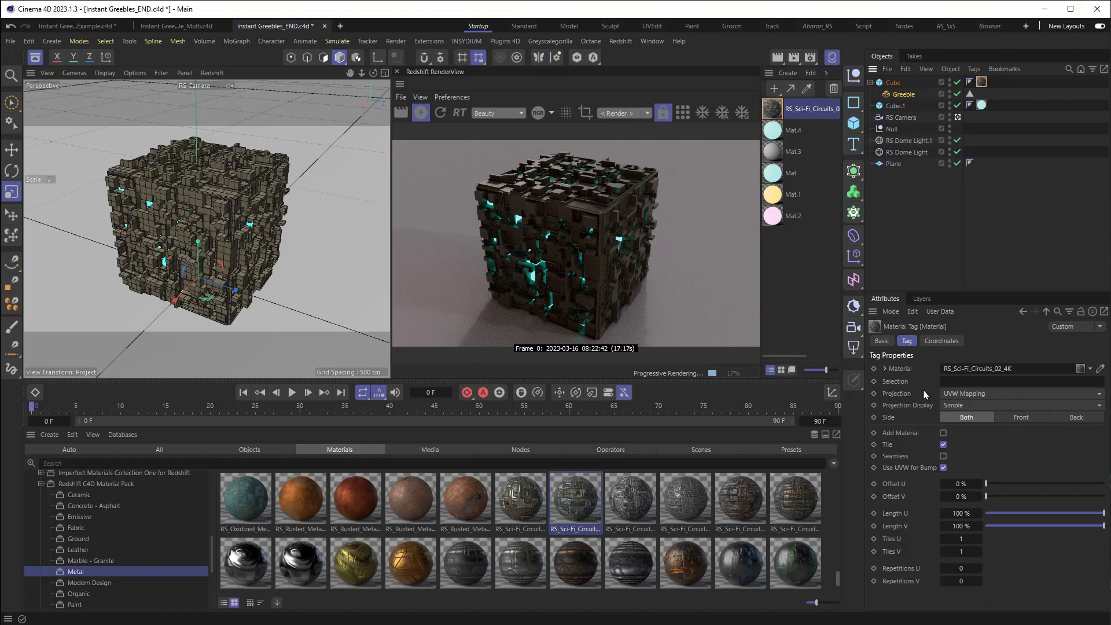
Step: Set the circuit material tag's Projection from UVW Mapping to Cubic on the greebled cube
left_click(1020, 393)
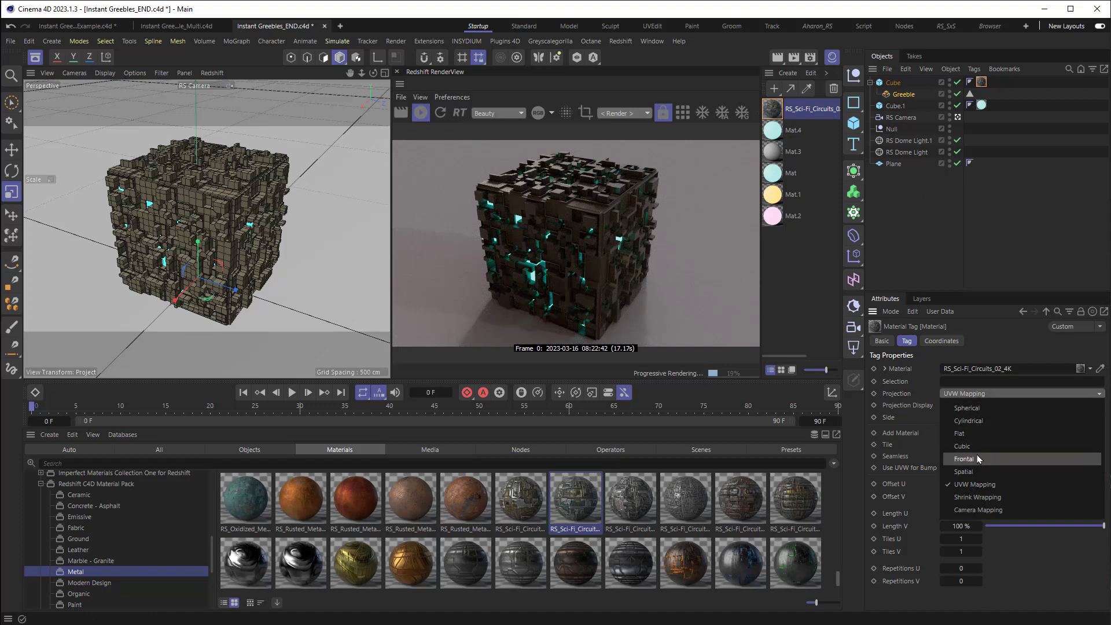
left_click(961, 445)
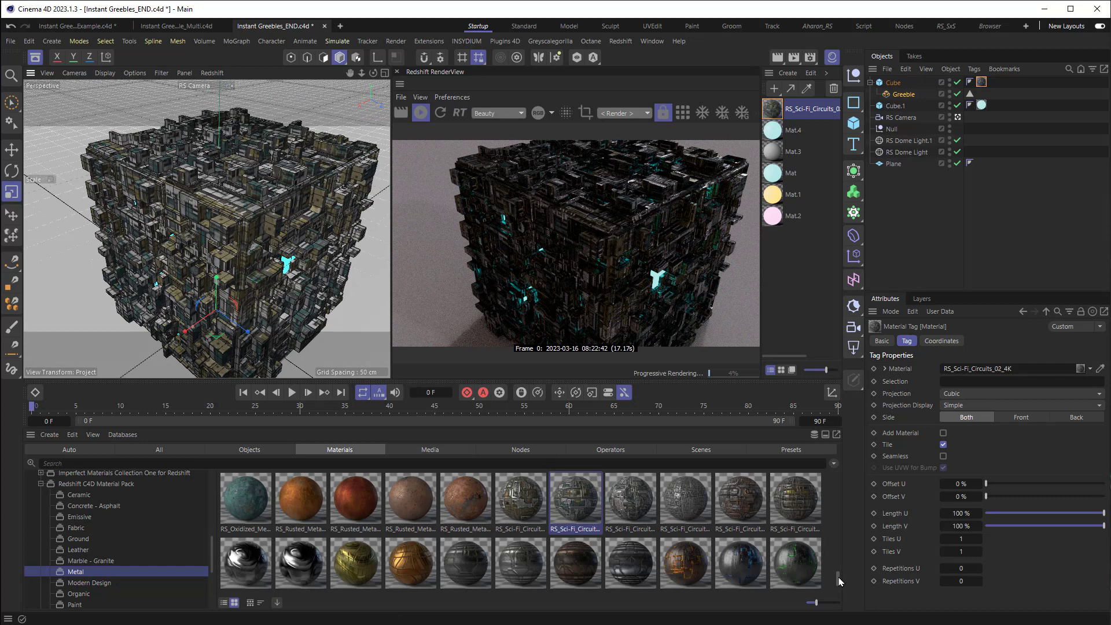
scroll("down", 3)
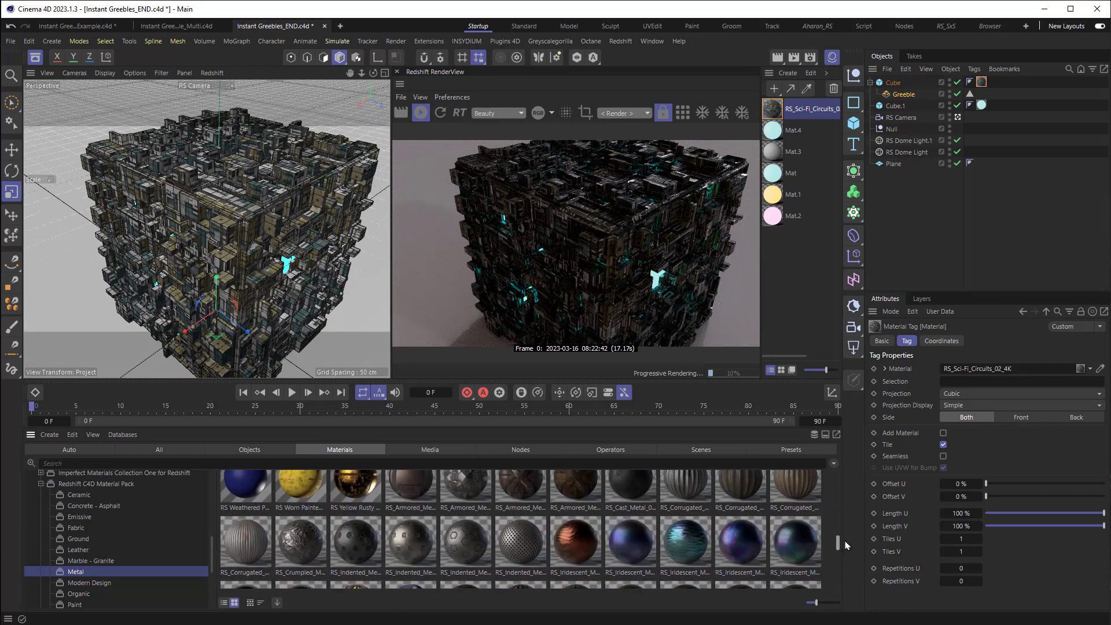